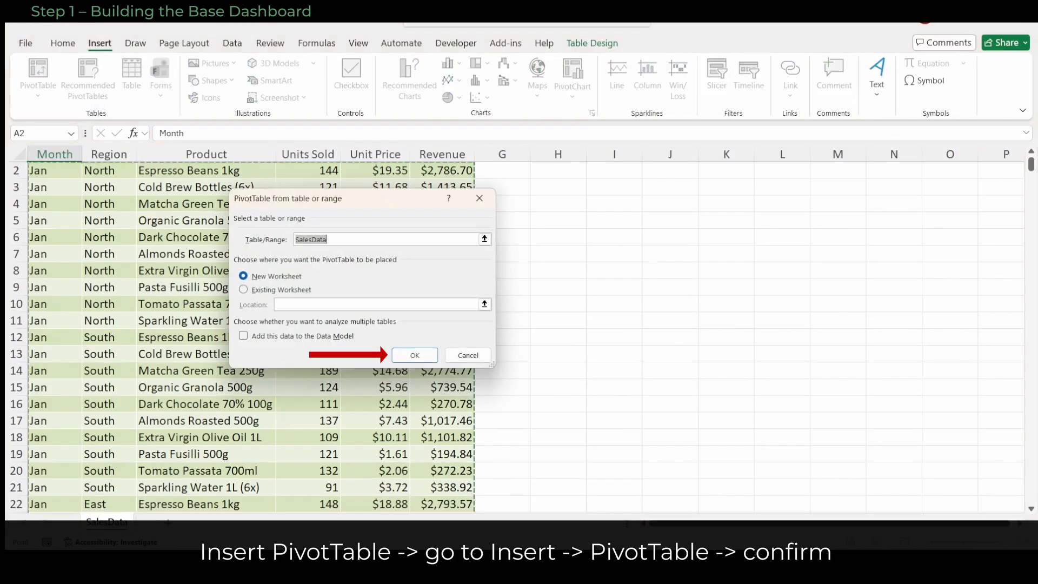
Create a PivotTable summing Revenue by Region and Product on a new sheet, with a clustered column pivot chart
{"action": "left_click", "coordinate": [414, 354]}
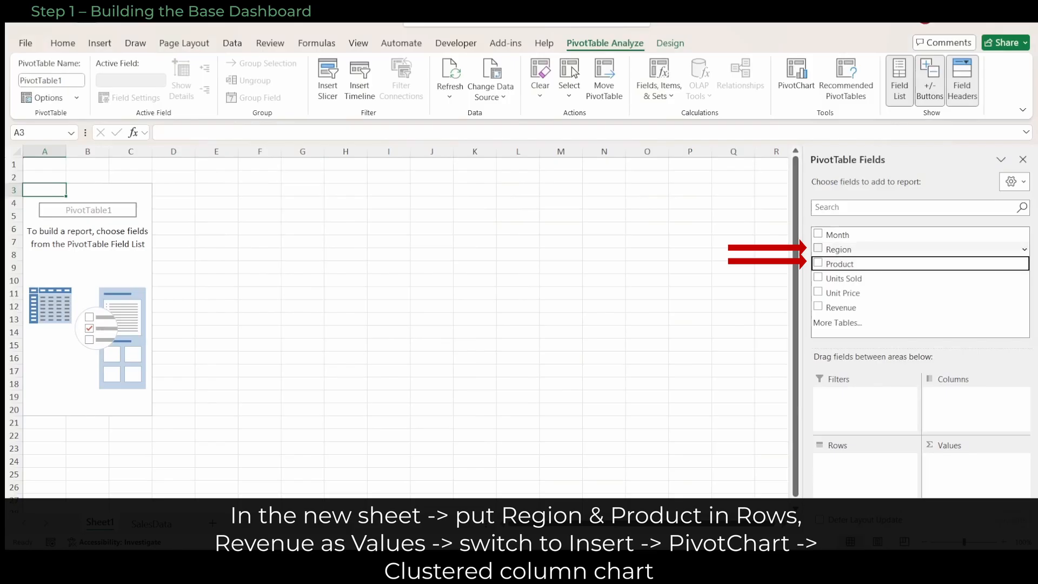
{"action": "left_click", "coordinate": [817, 264]}
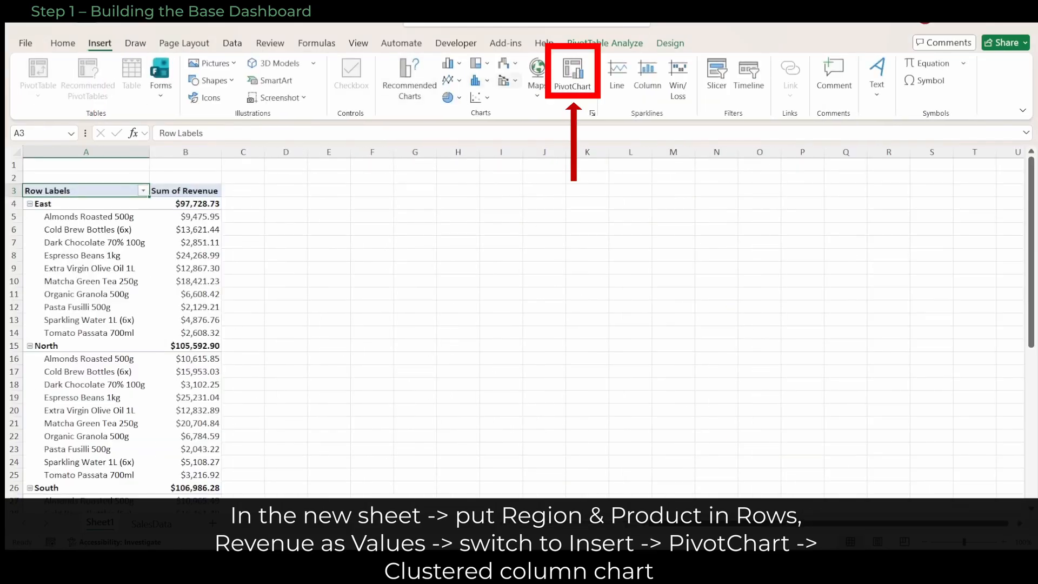
{"action": "left_click", "coordinate": [573, 74]}
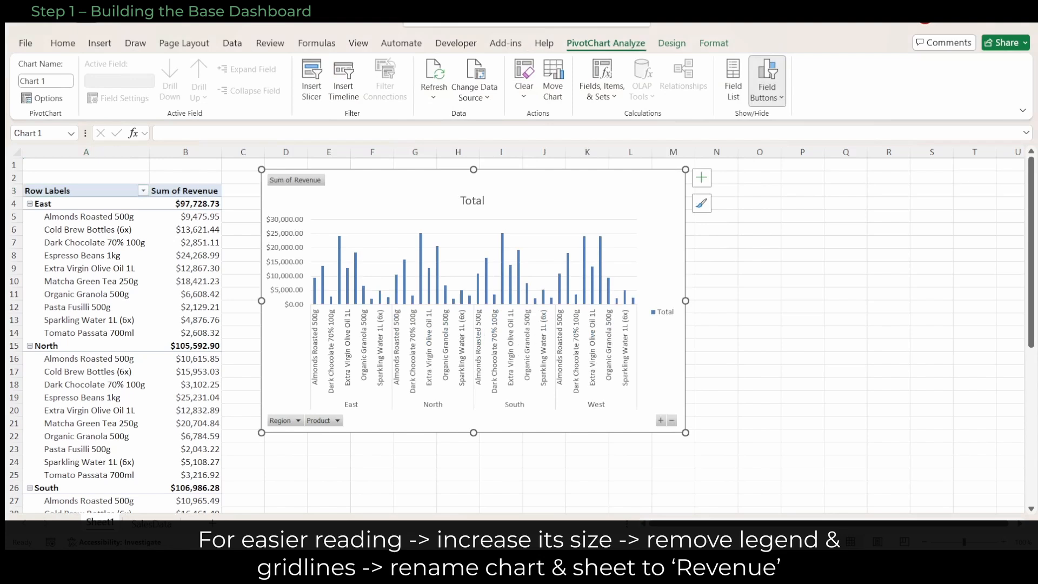
Remove the chart legend, name the chart and sheet Revenue, and return to the SalesData sheet
{"action": "left_click", "coordinate": [701, 177]}
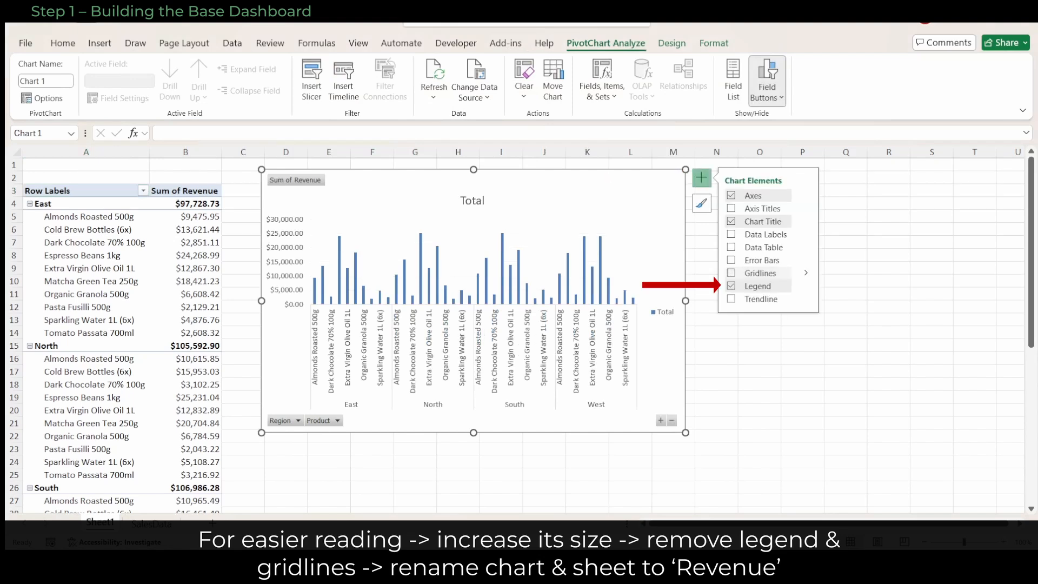
{"action": "left_click", "coordinate": [731, 286]}
{"action": "type", "text": "Re"}
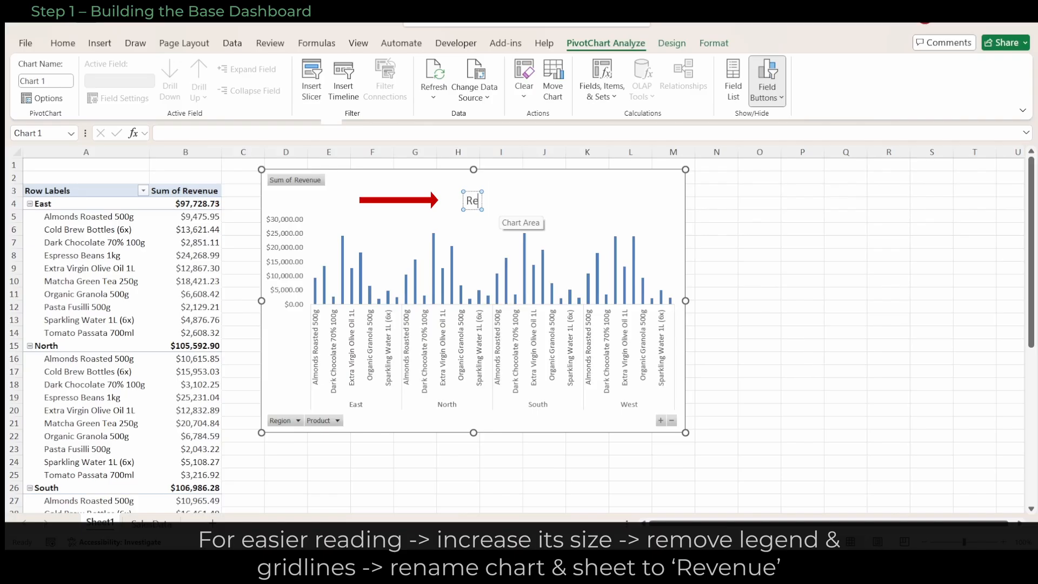
{"action": "right_click", "coordinate": [98, 522]}
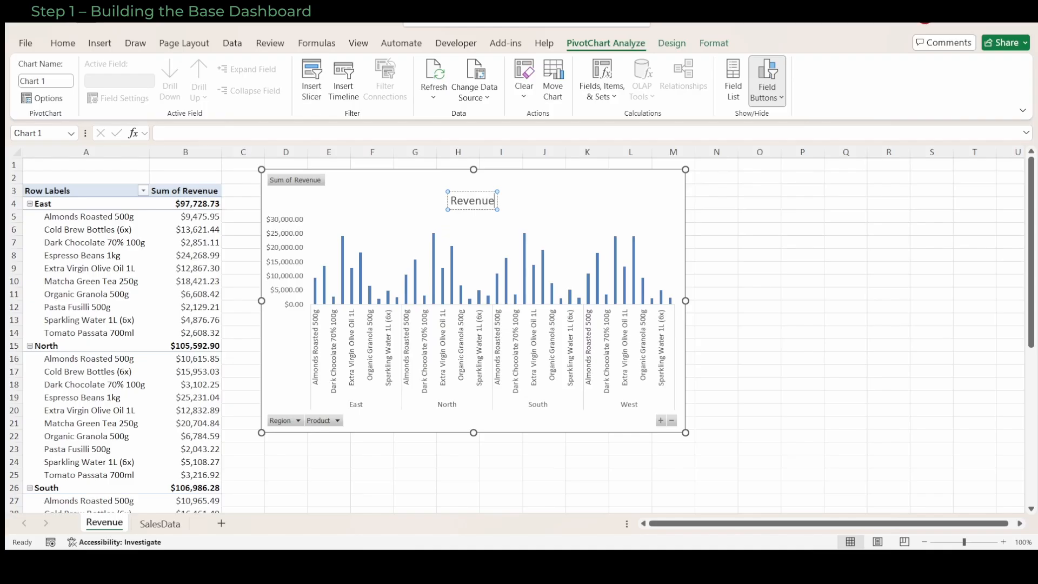
{"action": "left_click", "coordinate": [157, 523]}
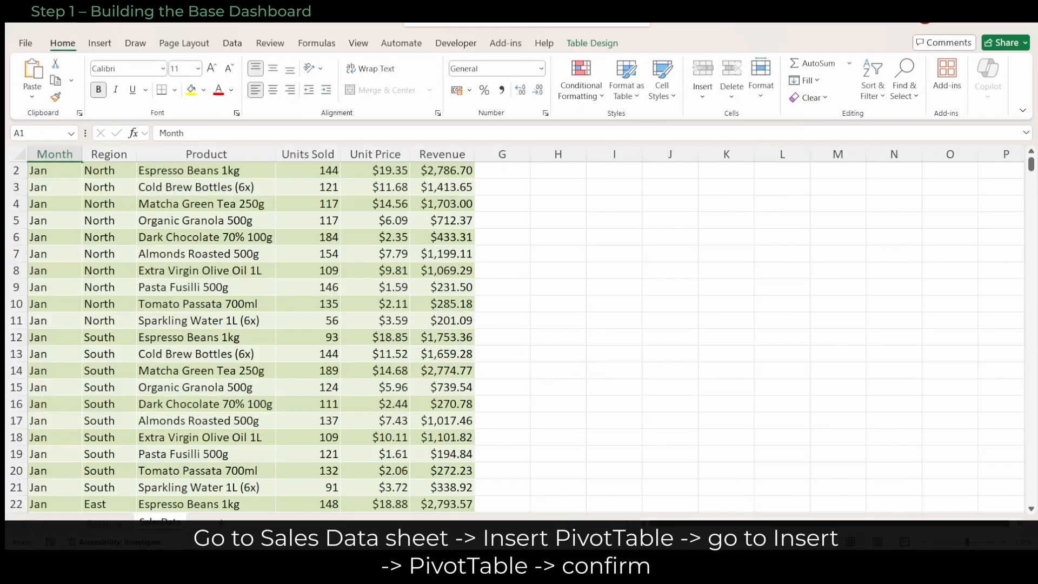
Create a second PivotTable of Units Sold by Region and Product on a new worksheet
{"action": "left_click", "coordinate": [100, 43]}
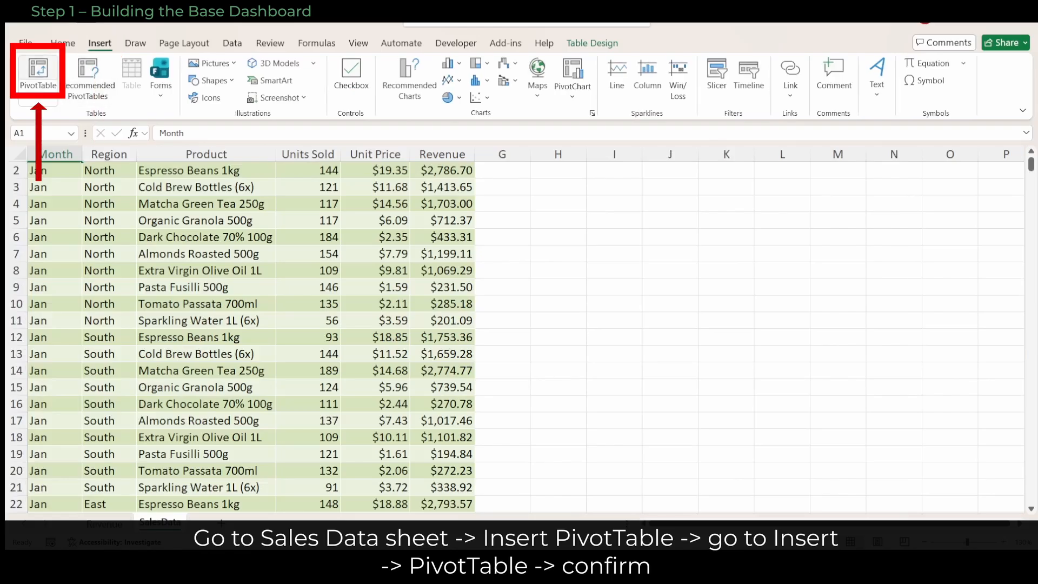
{"action": "left_click", "coordinate": [38, 73]}
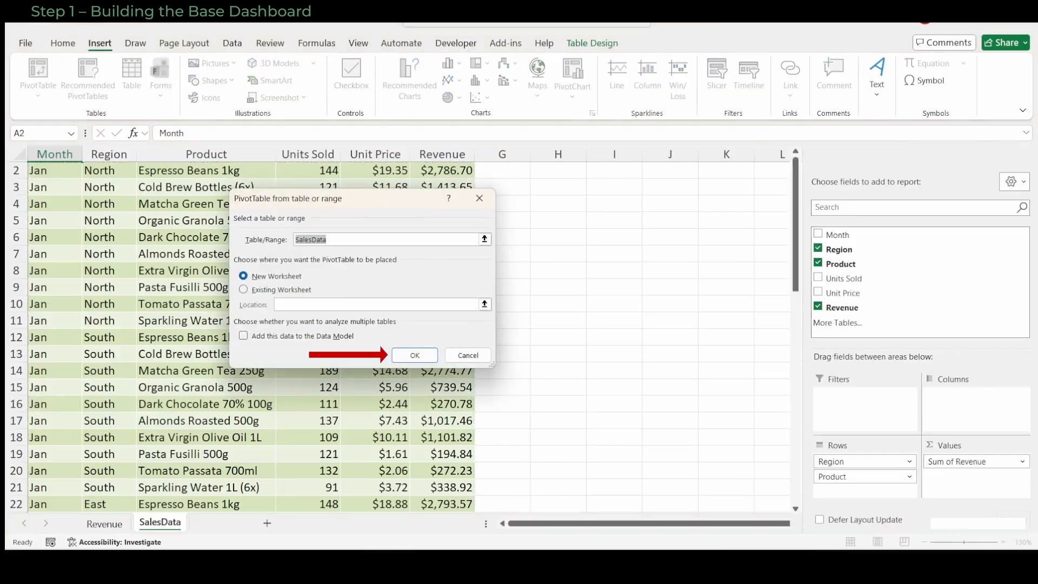
{"action": "left_click", "coordinate": [415, 354]}
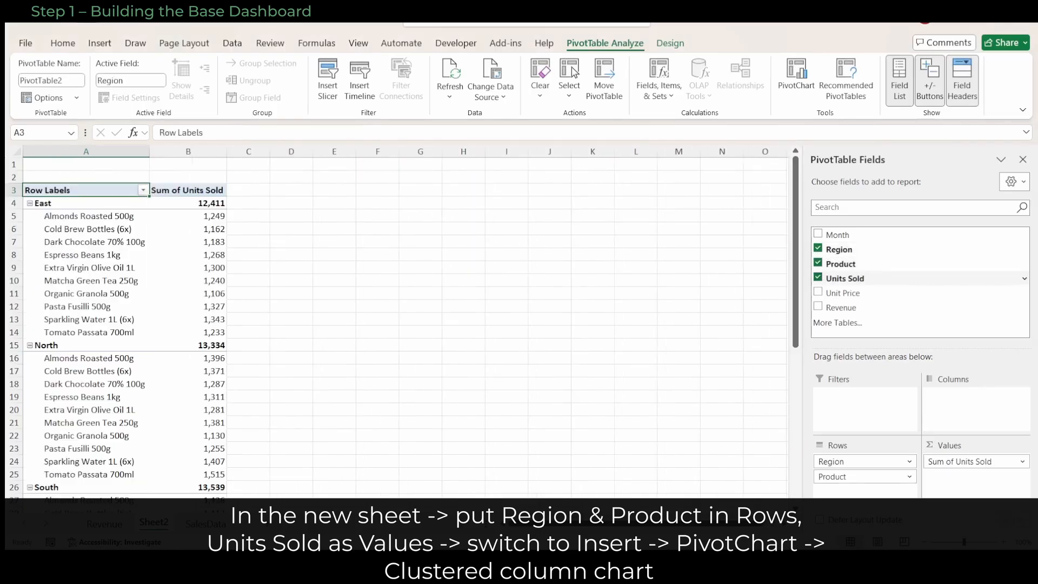
Add a clustered column pivot chart of the Units Sold PivotTable
{"action": "left_click", "coordinate": [1022, 160]}
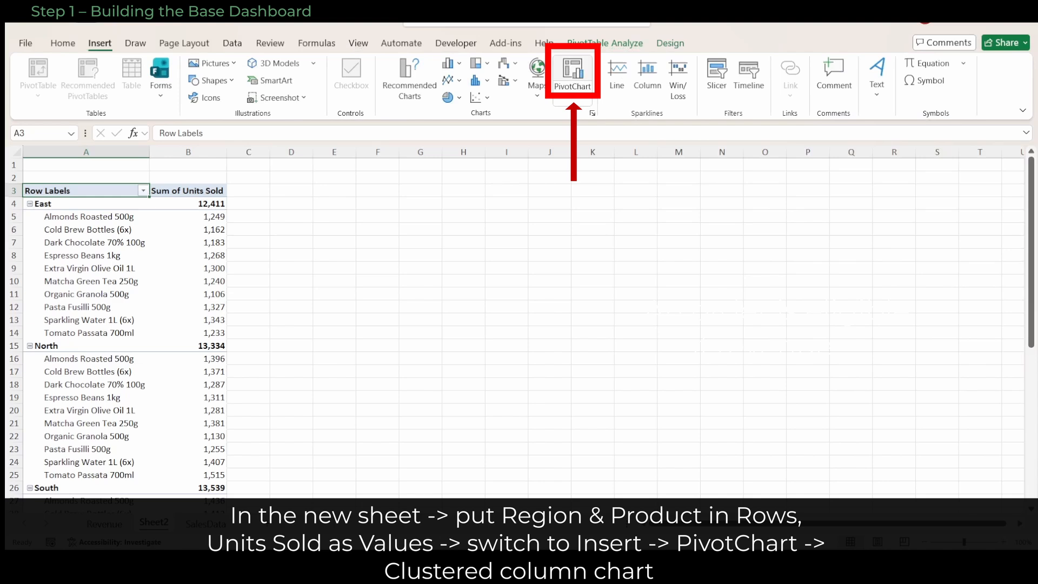
{"action": "left_click", "coordinate": [573, 70]}
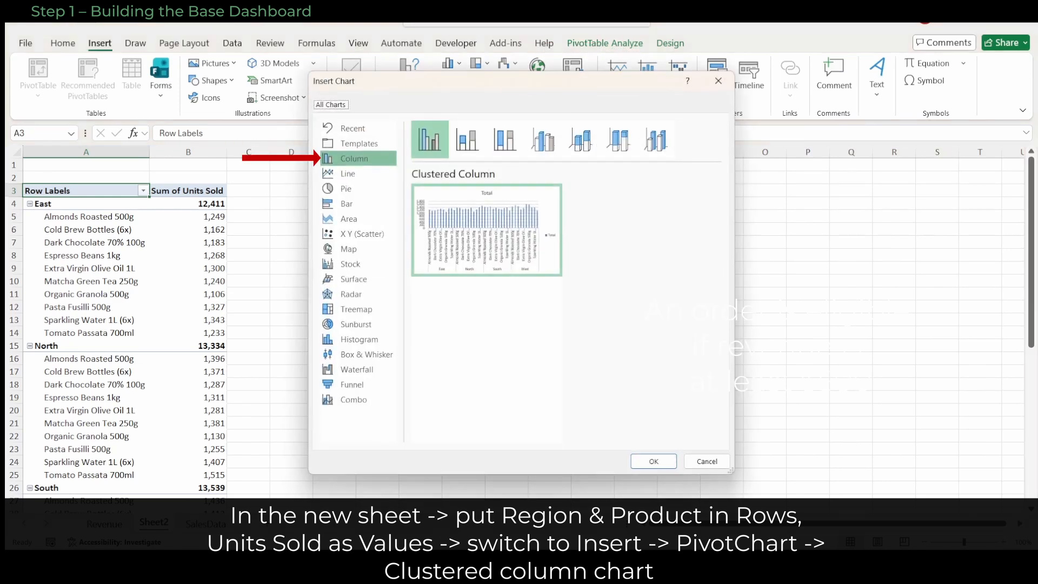
{"action": "left_click", "coordinate": [654, 460]}
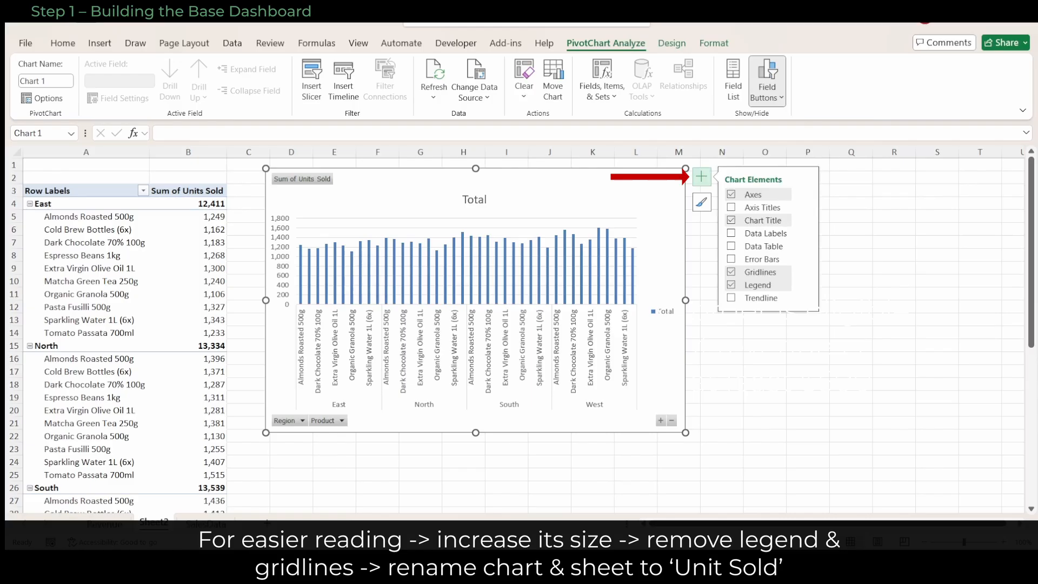
Strip gridlines and legend, title the chart and sheet Units Sold, and return to the Revenue sheet
{"action": "left_click", "coordinate": [730, 273]}
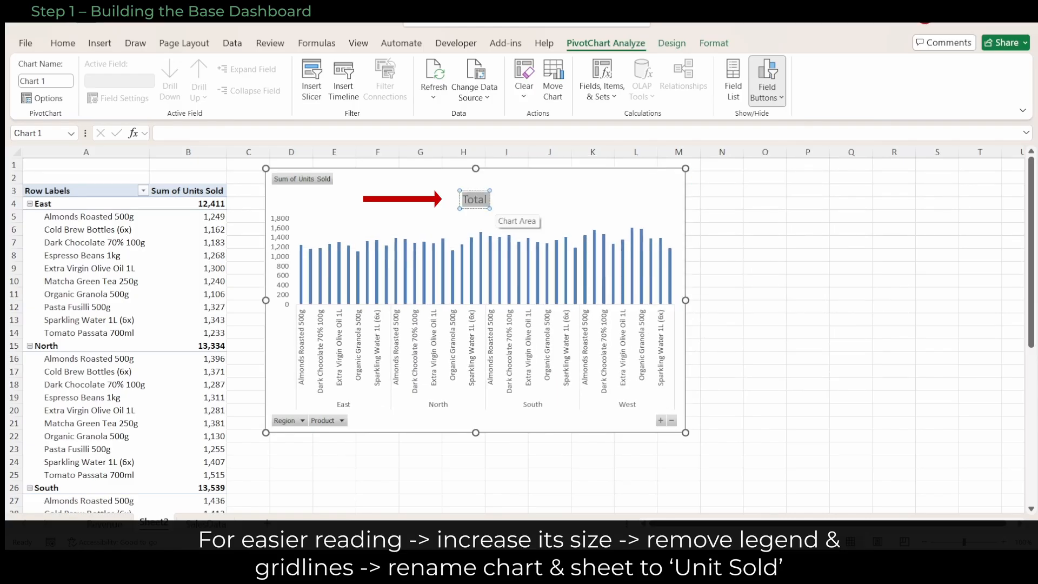
{"action": "type", "text": "Units Sold"}
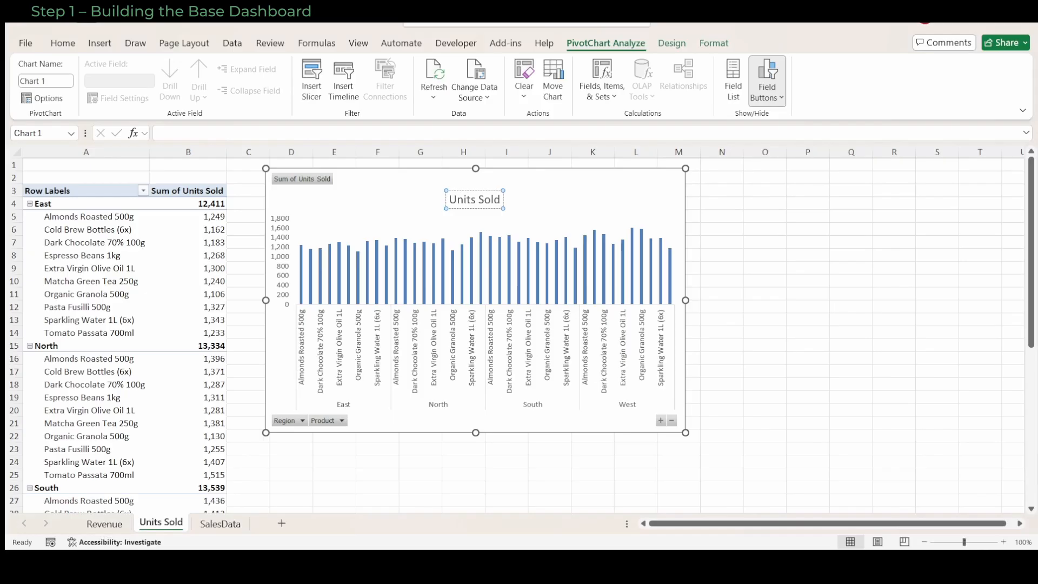
{"action": "left_click", "coordinate": [104, 523]}
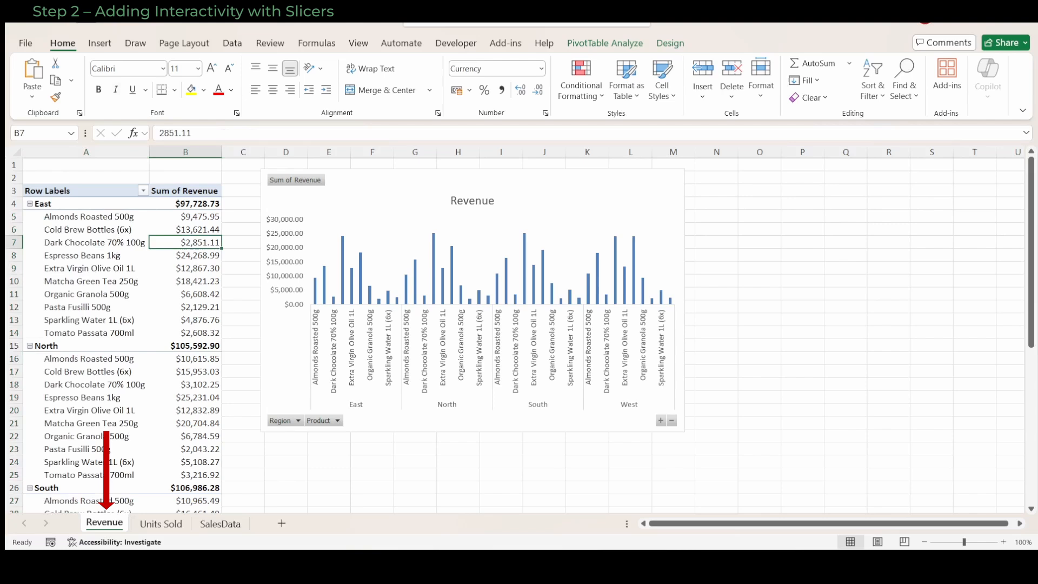
Add Region and Product slicers right of the Revenue chart and filter to West and Almonds Roasted 500g
{"action": "left_click", "coordinate": [99, 43]}
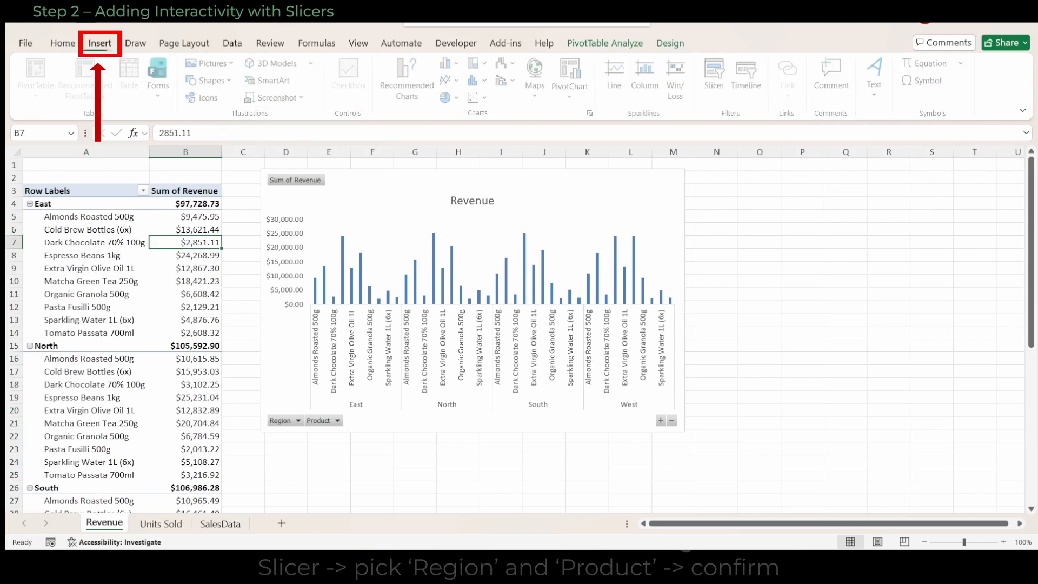
{"action": "left_click", "coordinate": [714, 72]}
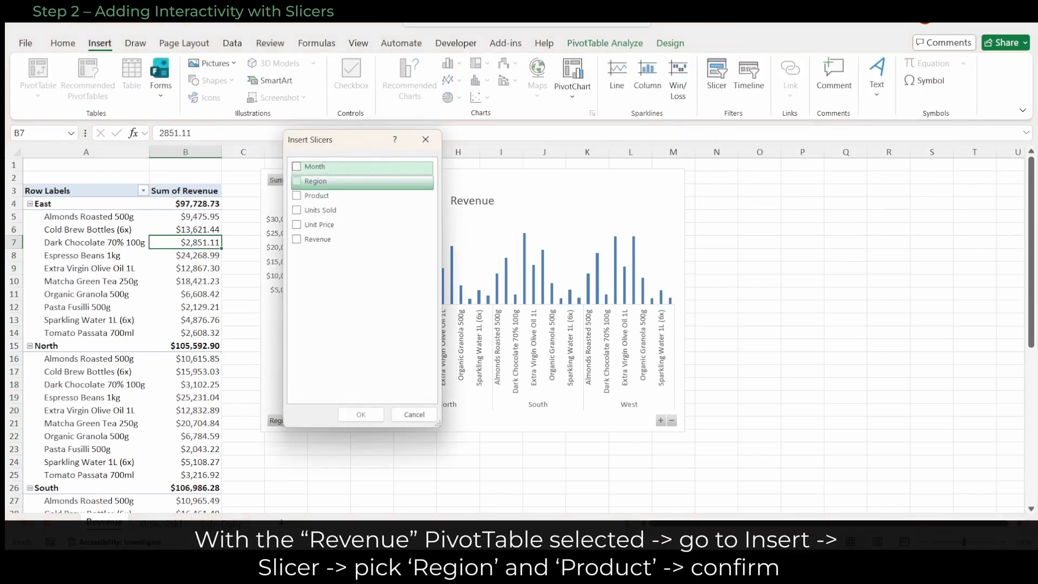
{"action": "left_click", "coordinate": [361, 414]}
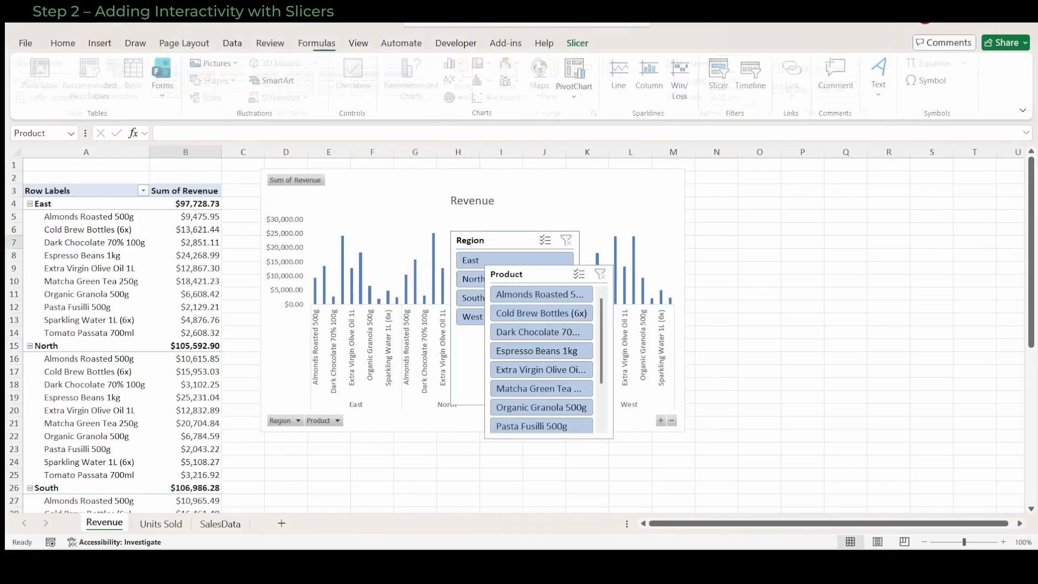
{"action": "left_click_drag", "start_coordinate": [546, 273], "coordinate": [745, 179]}
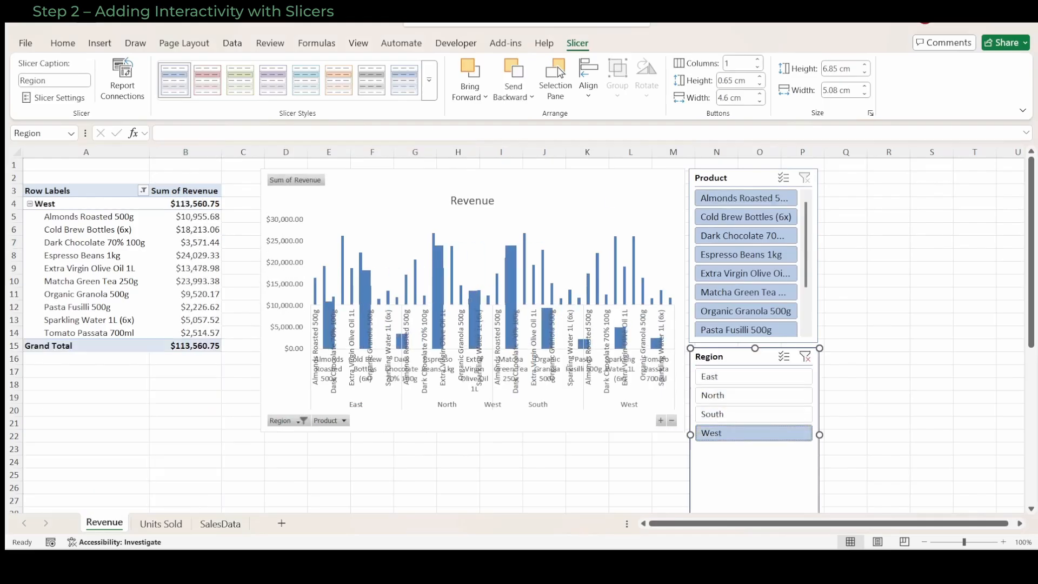
{"action": "left_click", "coordinate": [746, 198]}
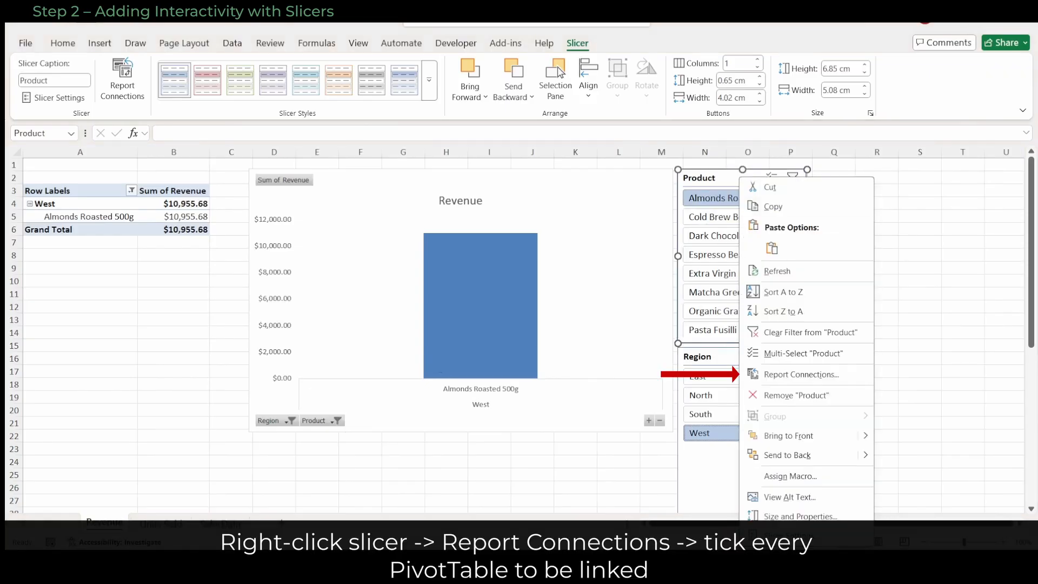
Connect the slicers to both PivotTable1 and PivotTable2 via Report Connections
{"action": "left_click", "coordinate": [800, 374]}
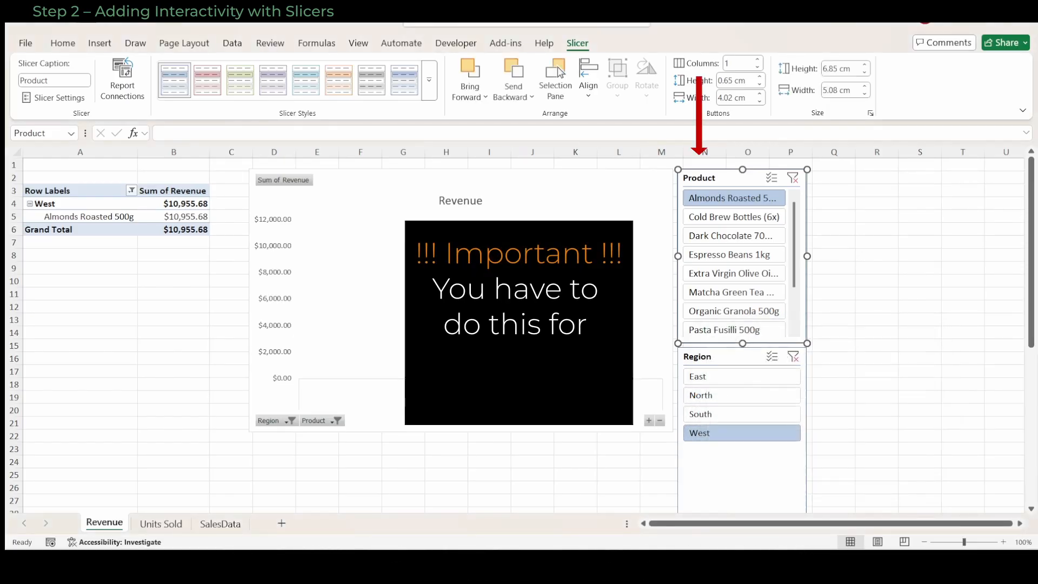
{"action": "right_click", "coordinate": [733, 198]}
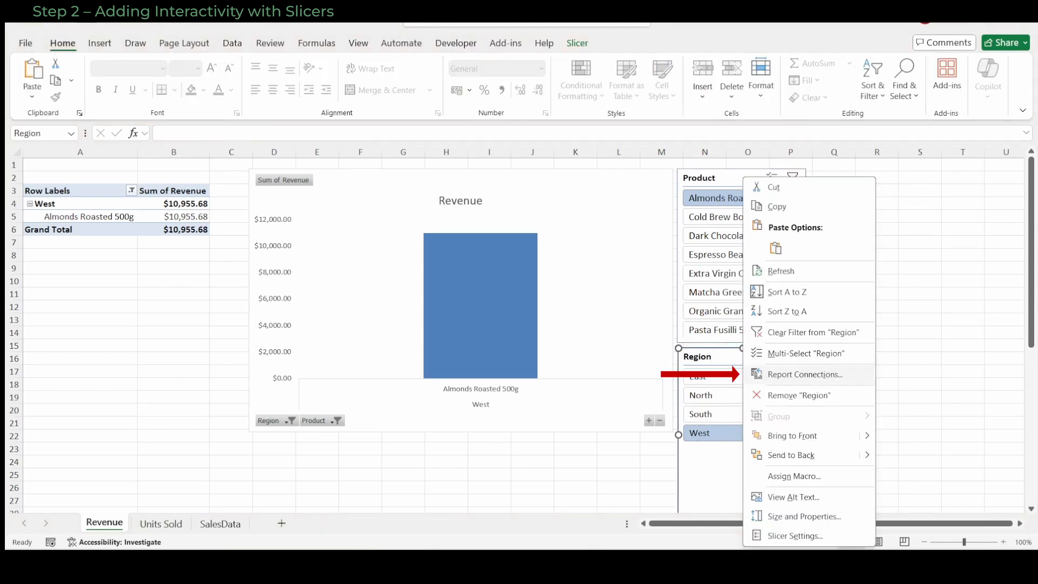
{"action": "left_click", "coordinate": [805, 374]}
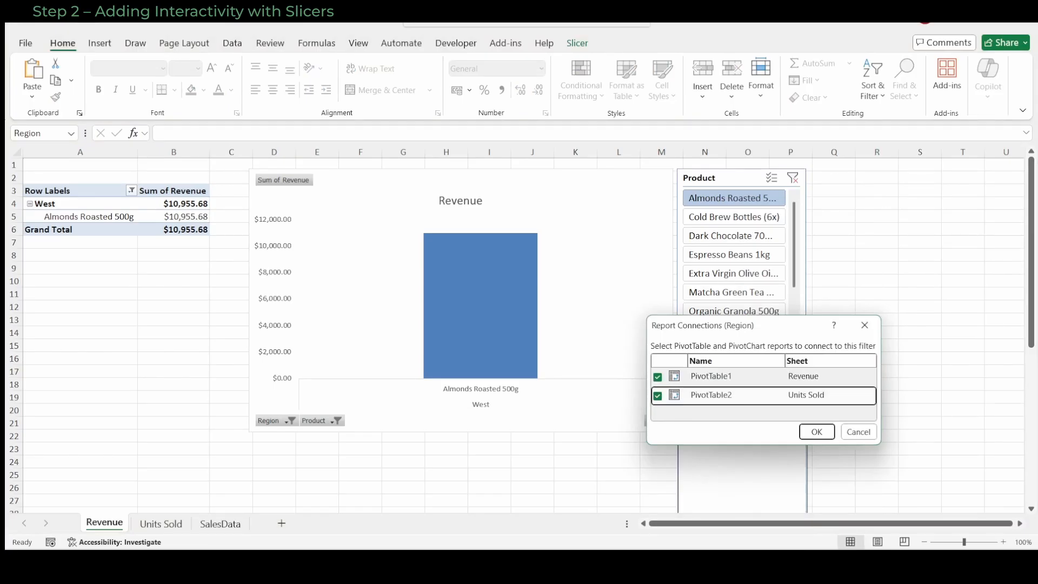
{"action": "left_click", "coordinate": [817, 431]}
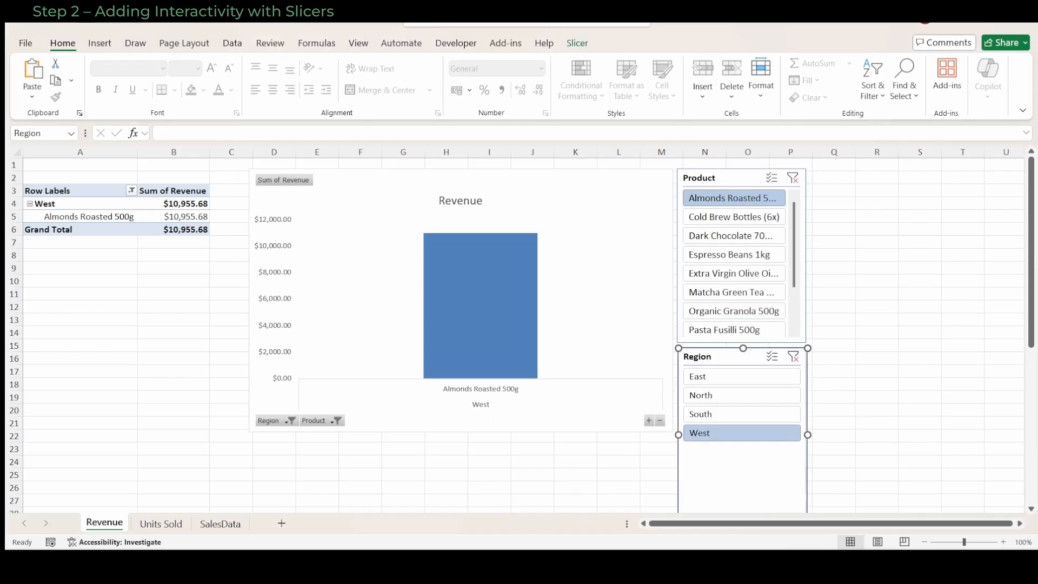
Filter to the South region and check the Units Sold sheet now shows 1,436 units
{"action": "left_click", "coordinate": [742, 414]}
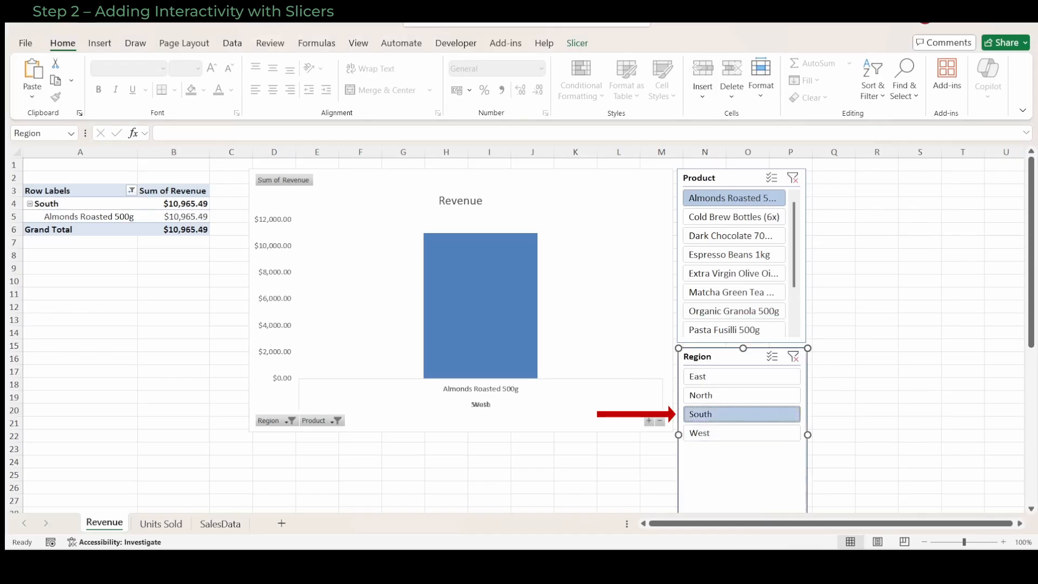
{"action": "left_click", "coordinate": [160, 523]}
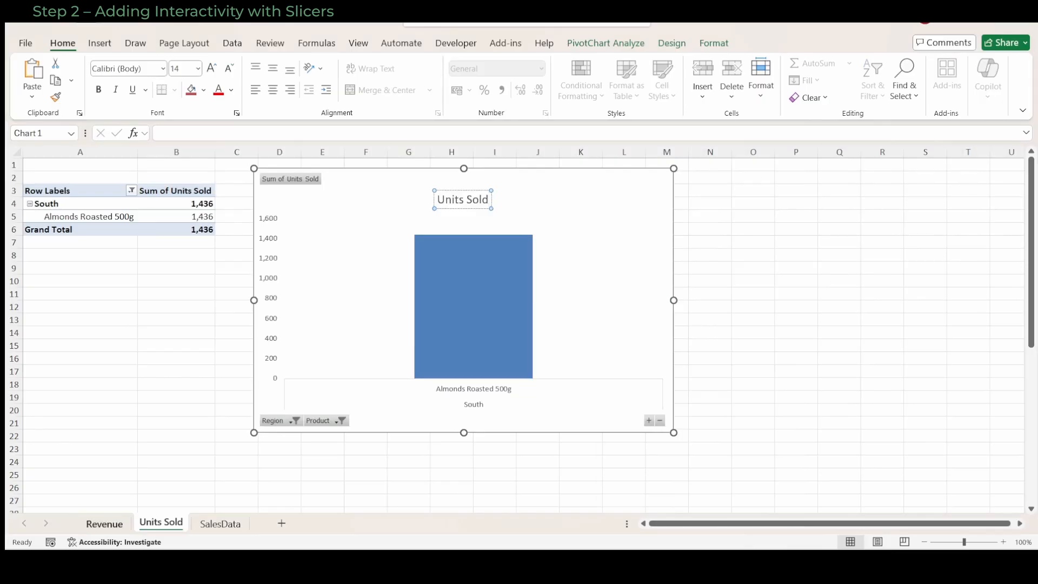
Return to the Revenue sheet showing South and Almonds Roasted 500g at $10,965.49
{"action": "left_click", "coordinate": [104, 523]}
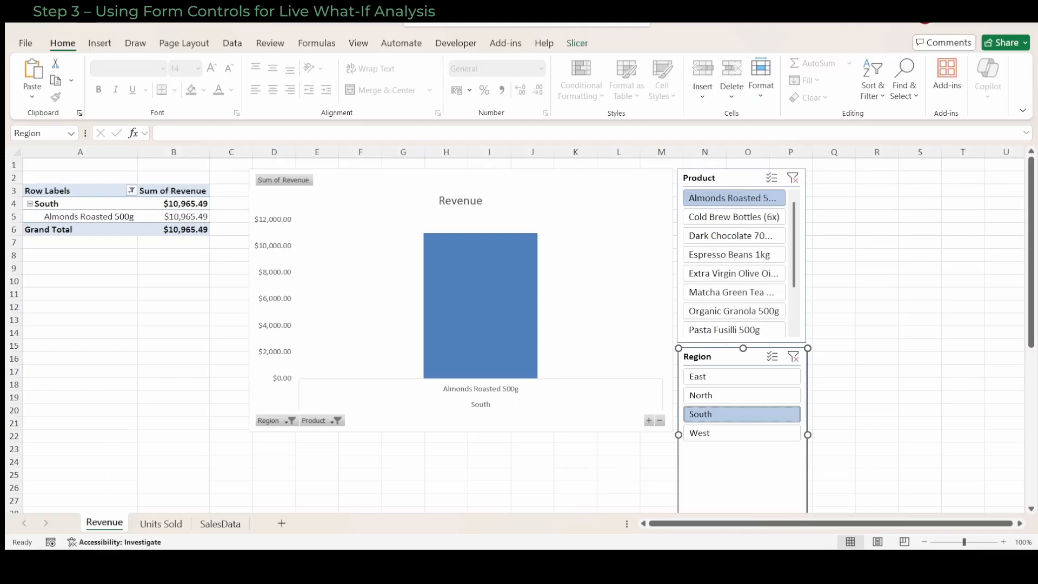
Label R1 Growth Rate and draw a Form Controls scroll bar beside it from the Developer tools
{"action": "left_click", "coordinate": [877, 165]}
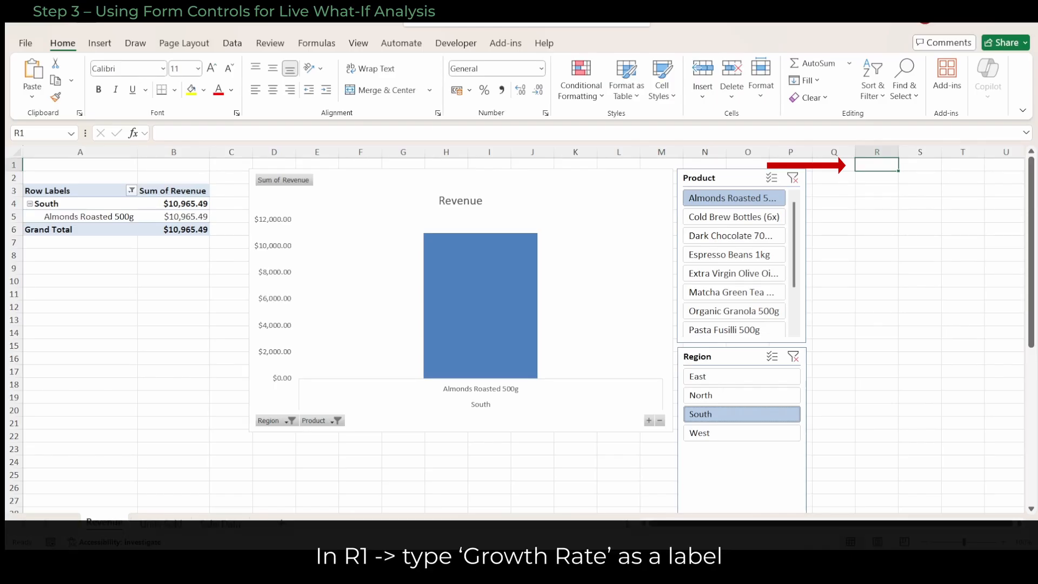
{"action": "type", "text": "Growth Rate"}
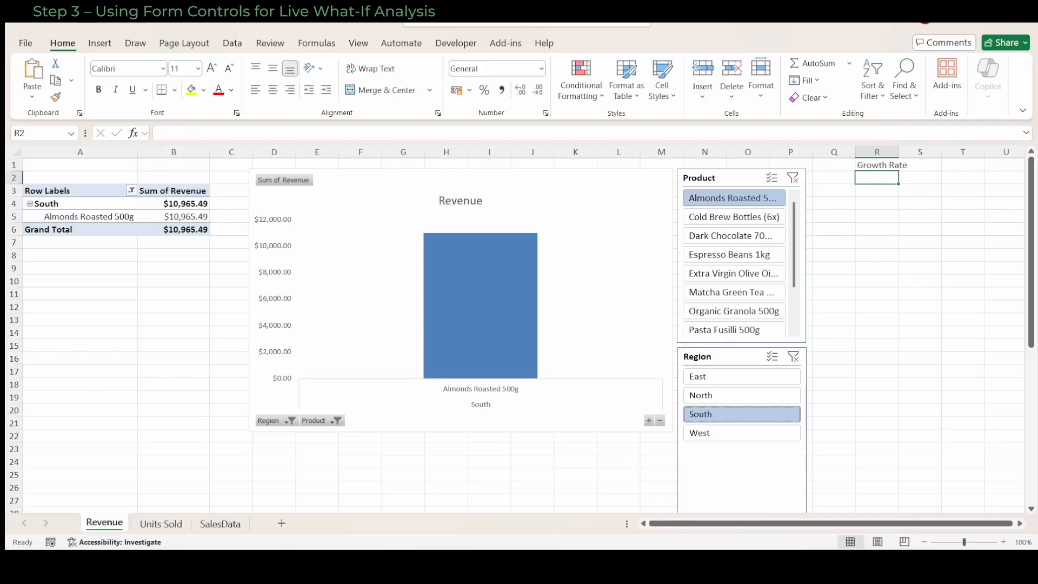
{"action": "left_click", "coordinate": [455, 43]}
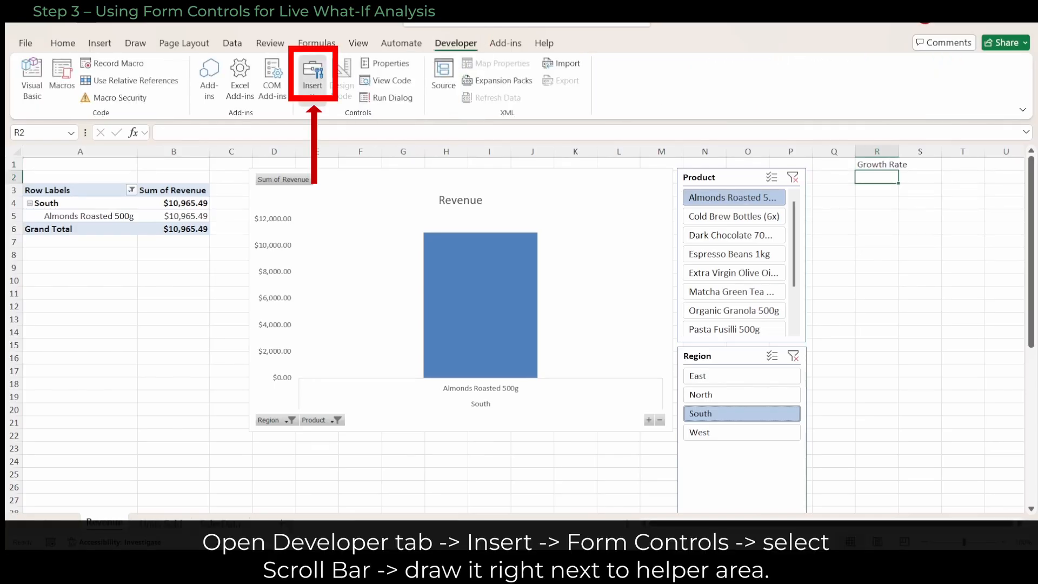
{"action": "left_click", "coordinate": [313, 78]}
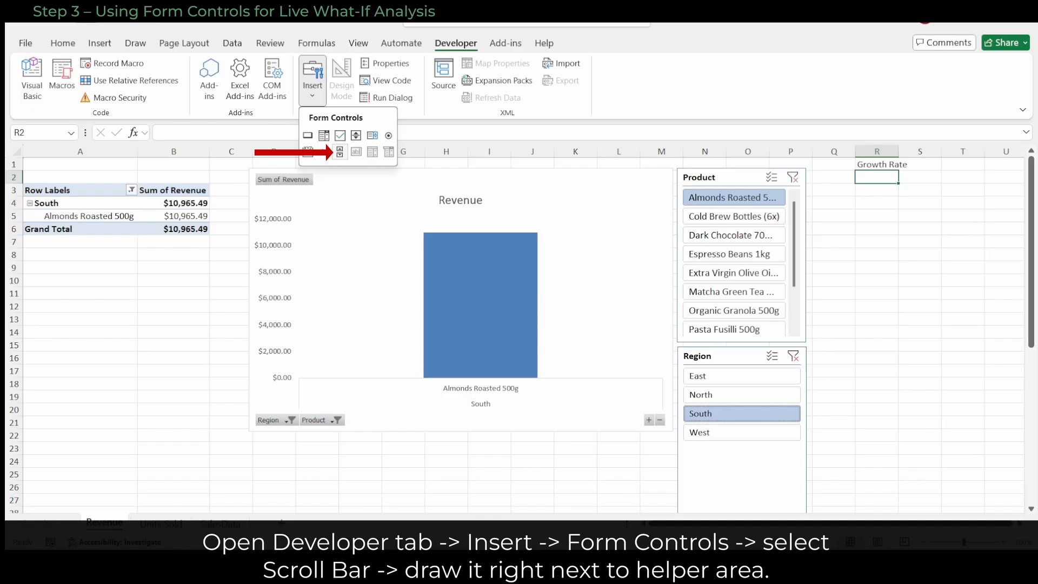
{"action": "left_click_drag", "start_coordinate": [921, 175], "coordinate": [921, 271]}
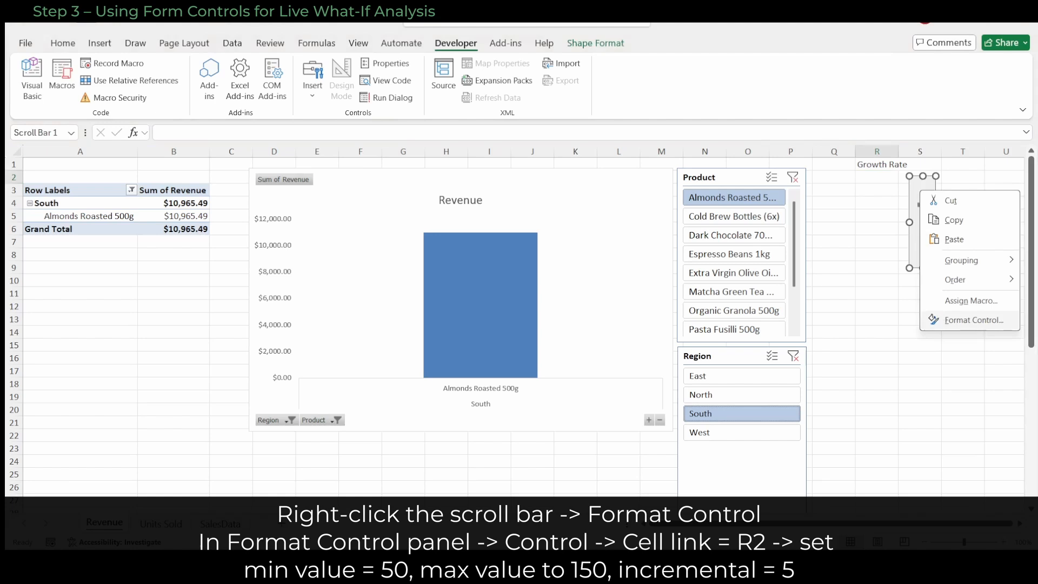
Format the scroll bar with minimum 50, maximum 150, increment 5, linked to $R$2
{"action": "left_click", "coordinate": [973, 320]}
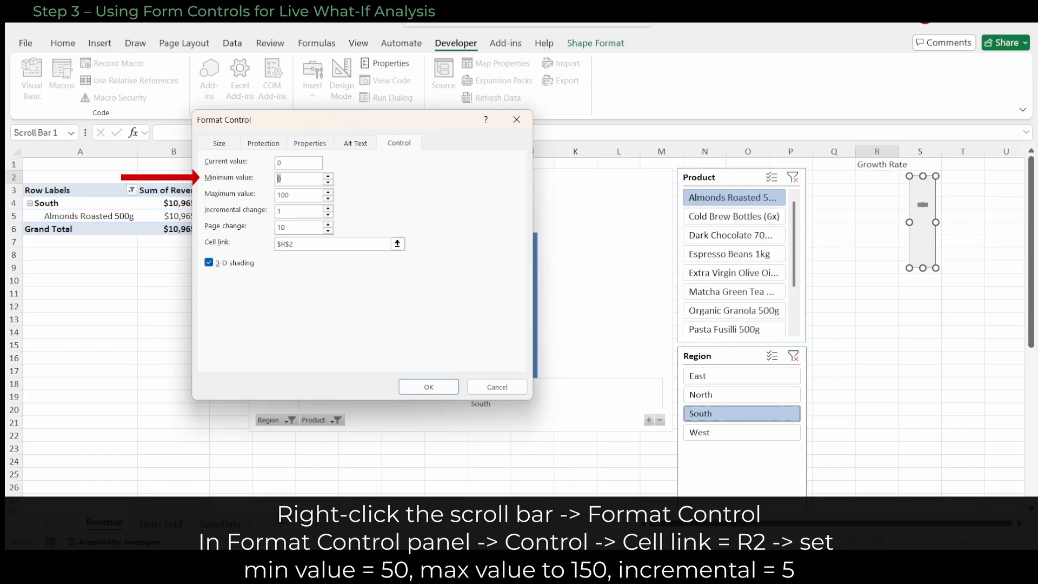
{"action": "type", "text": "50"}
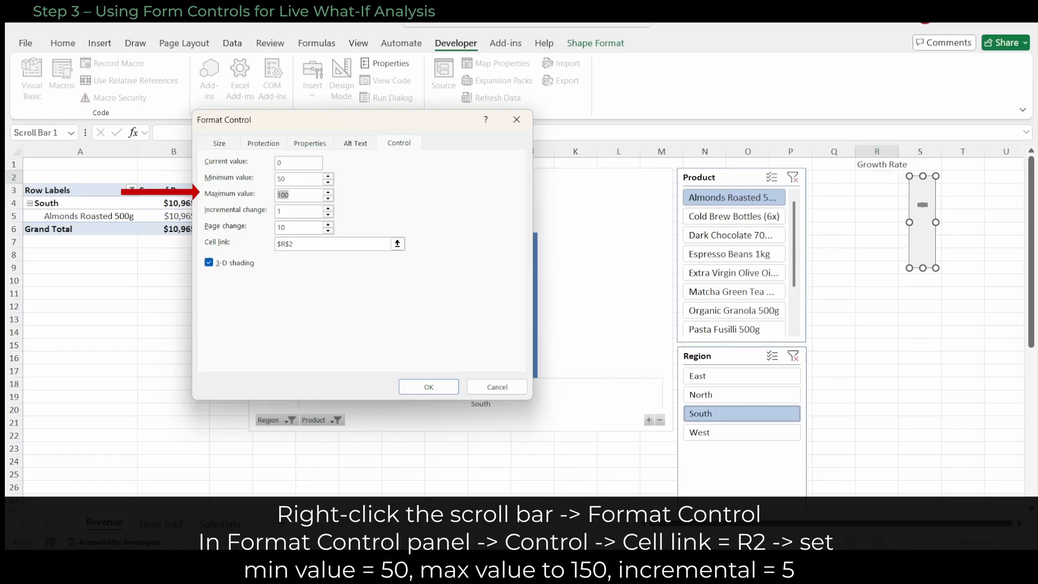
{"action": "type", "text": "150"}
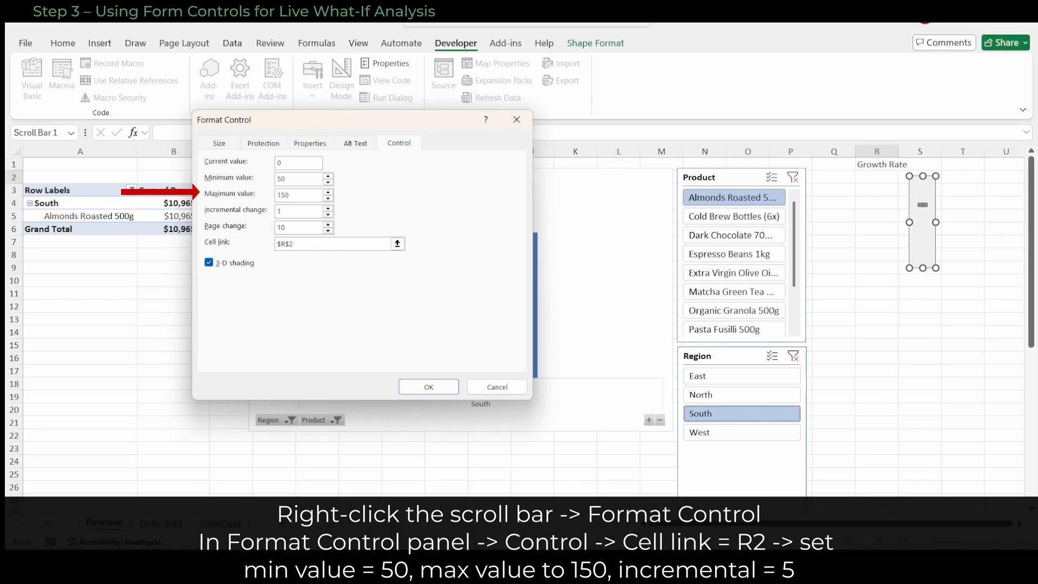
{"action": "type", "text": "5"}
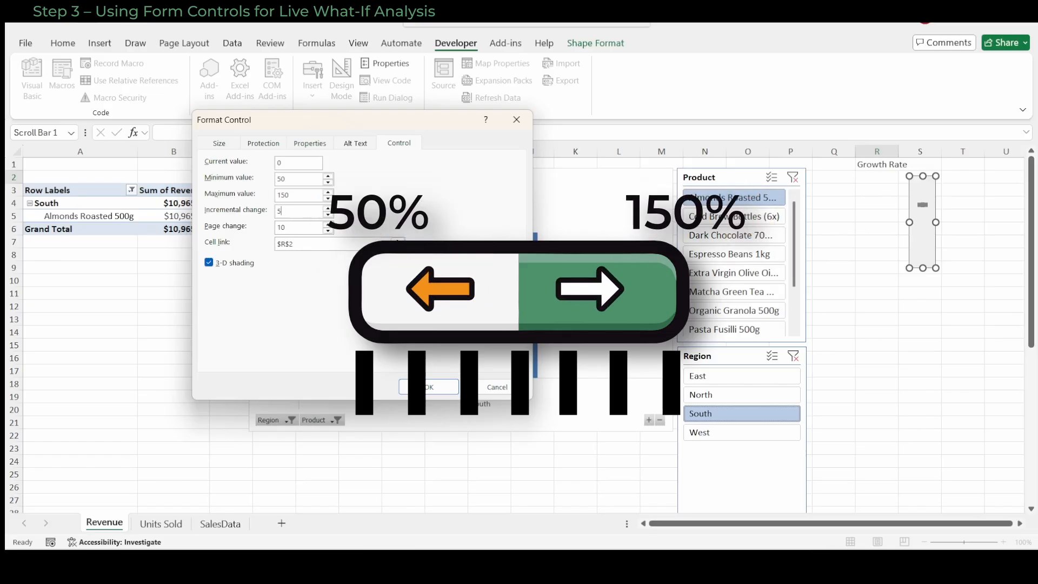
{"action": "left_click", "coordinate": [429, 387]}
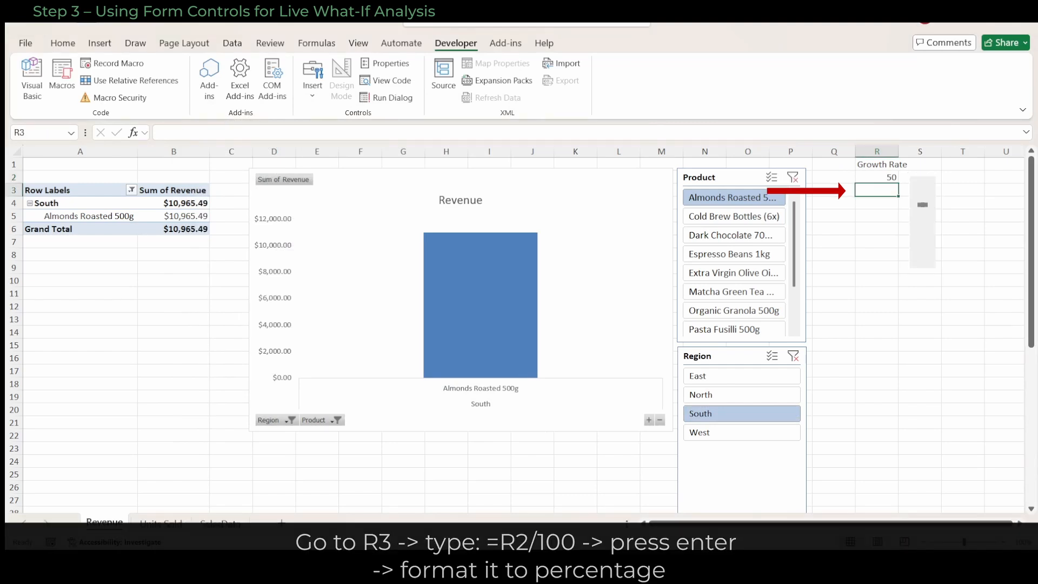
Enter =R2/100 in R3 and format it as a percentage showing 50%
{"action": "type", "text": "=R2"}
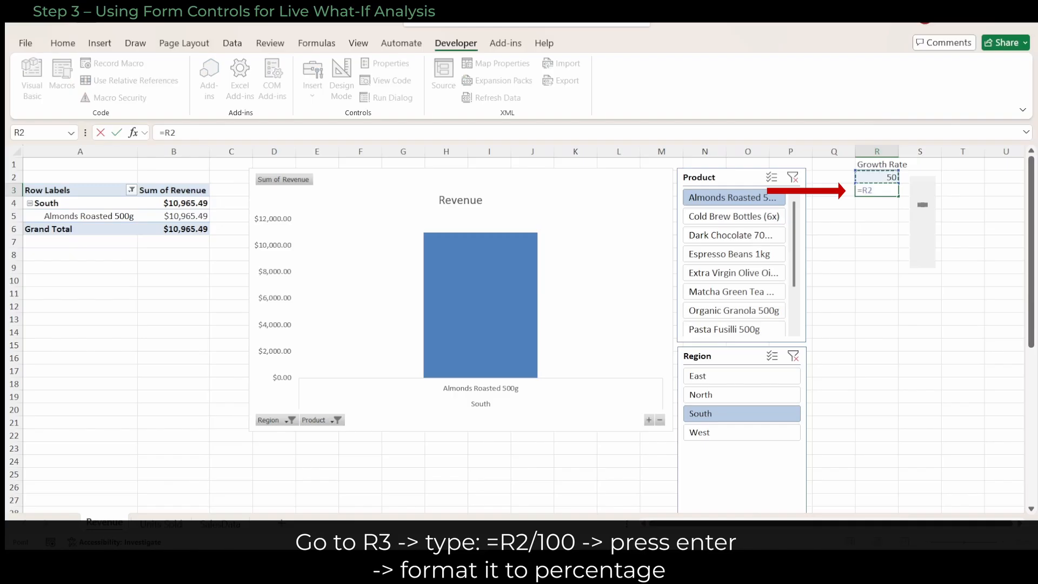
{"action": "type", "text": "/100"}
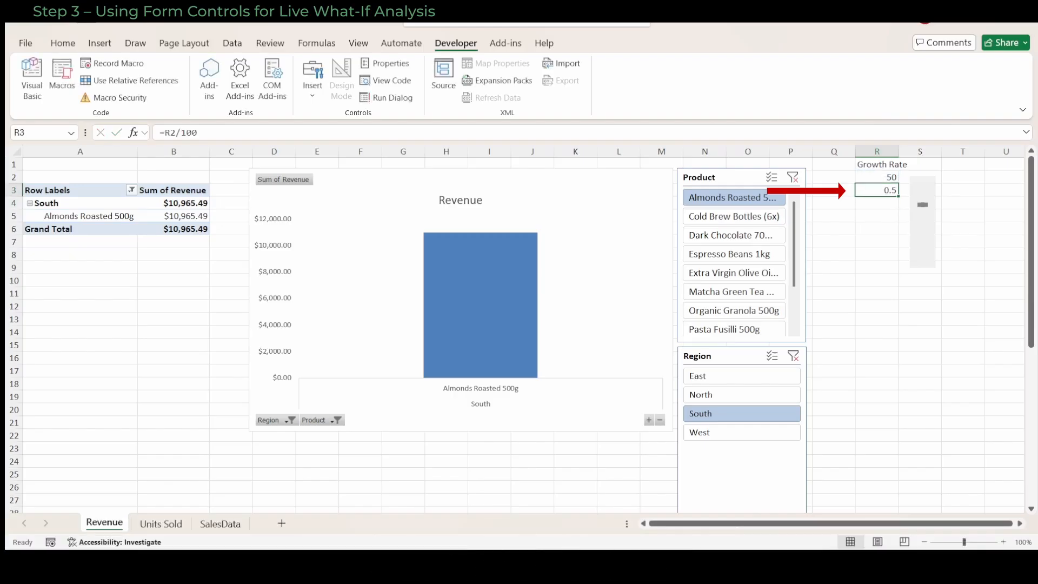
{"action": "left_click", "coordinate": [62, 44]}
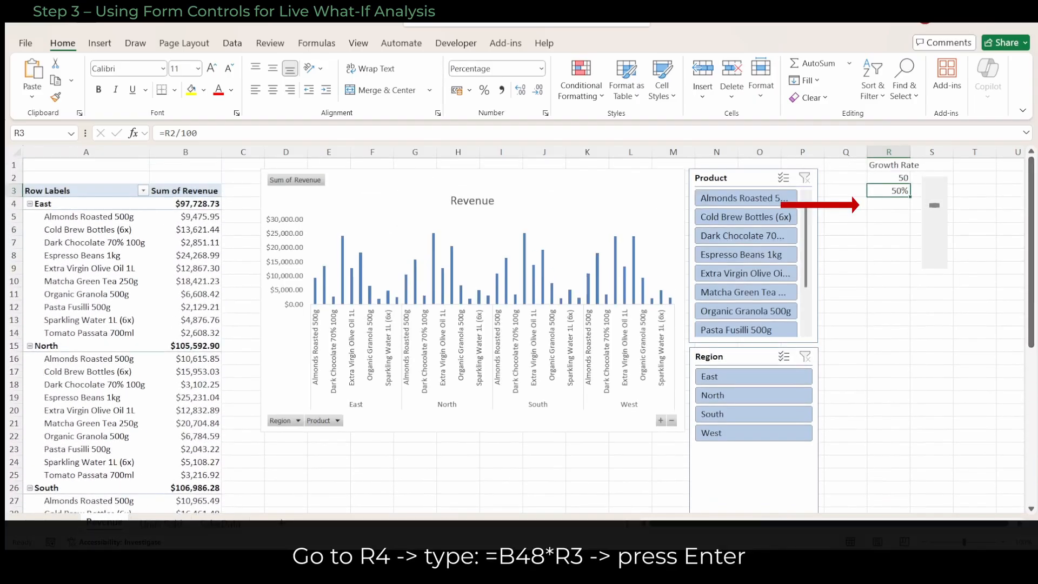
Enter =B48*R3 in R4 as the adjusted total, then drag the scroll bar to a 79% growth rate
{"action": "left_click", "coordinate": [889, 203]}
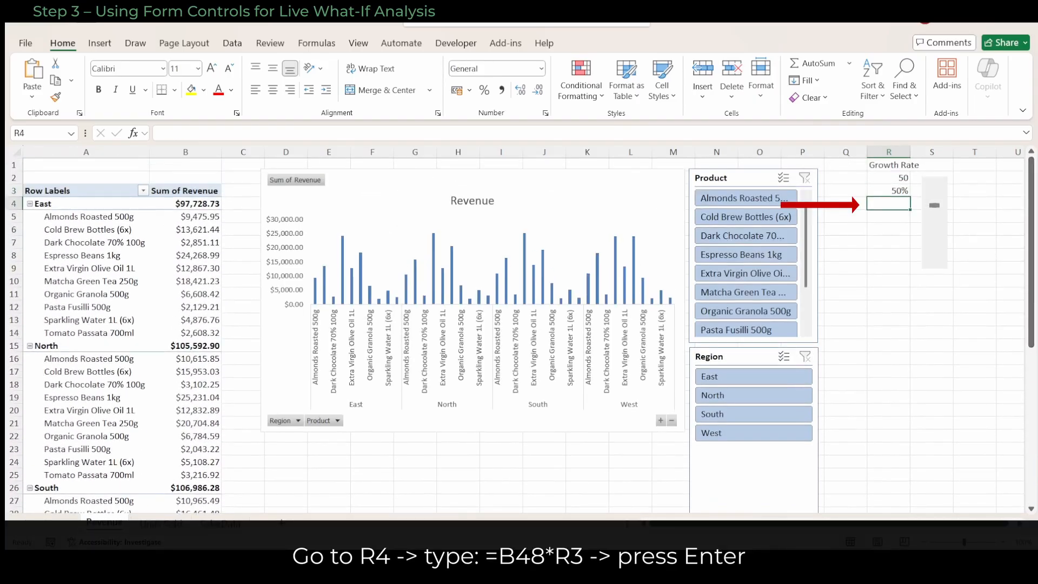
{"action": "type", "text": "=B48"}
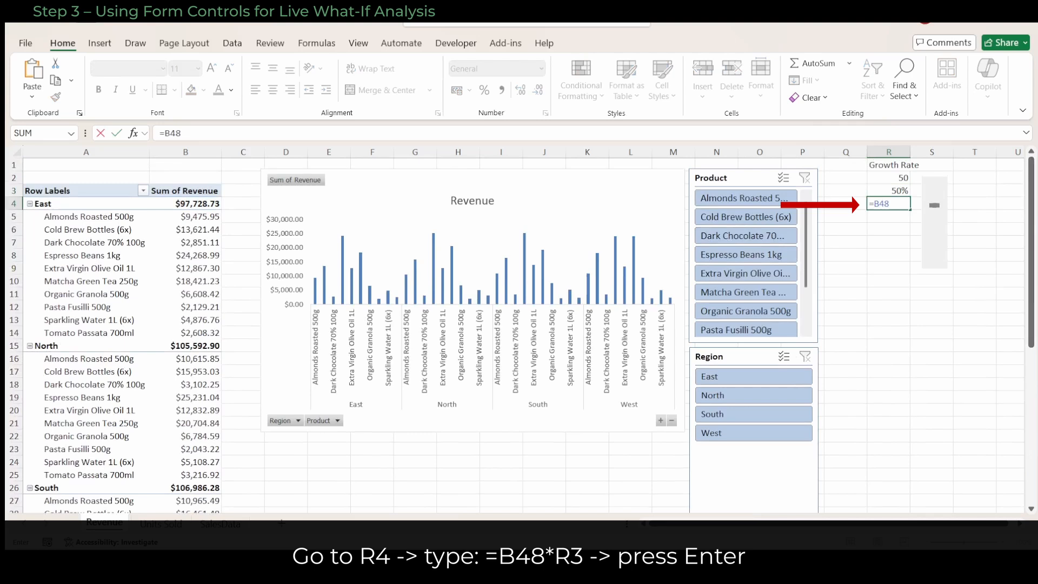
{"action": "type", "text": "*R3"}
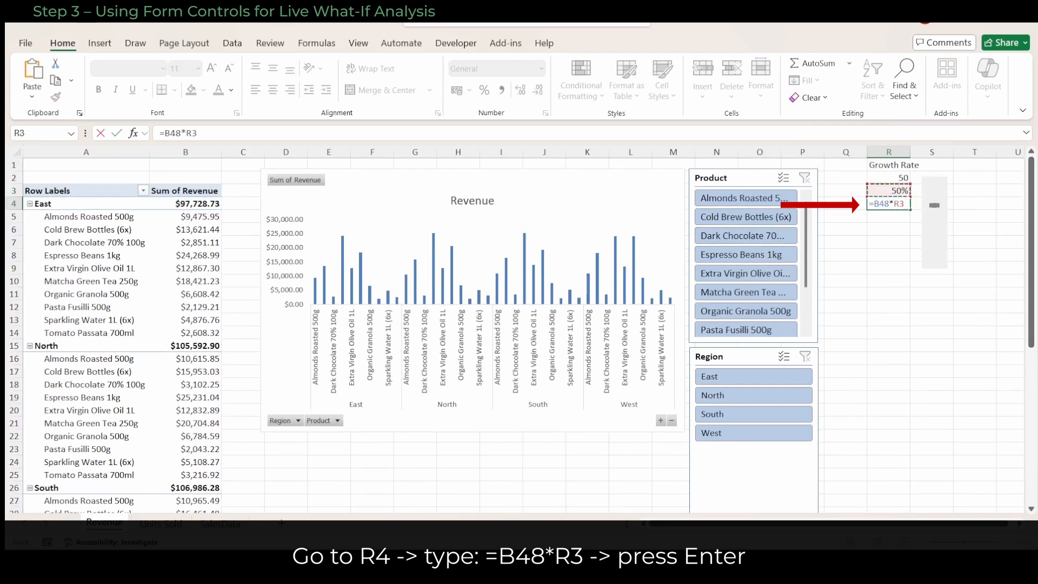
{"action": "key", "text": "Enter"}
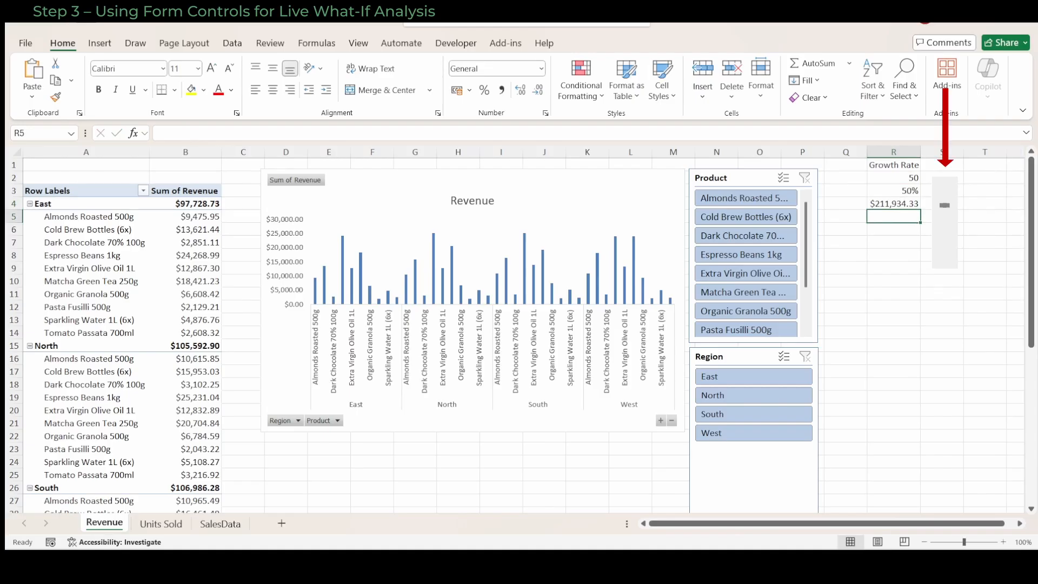
{"action": "left_click_drag", "start_coordinate": [943, 195], "coordinate": [943, 238]}
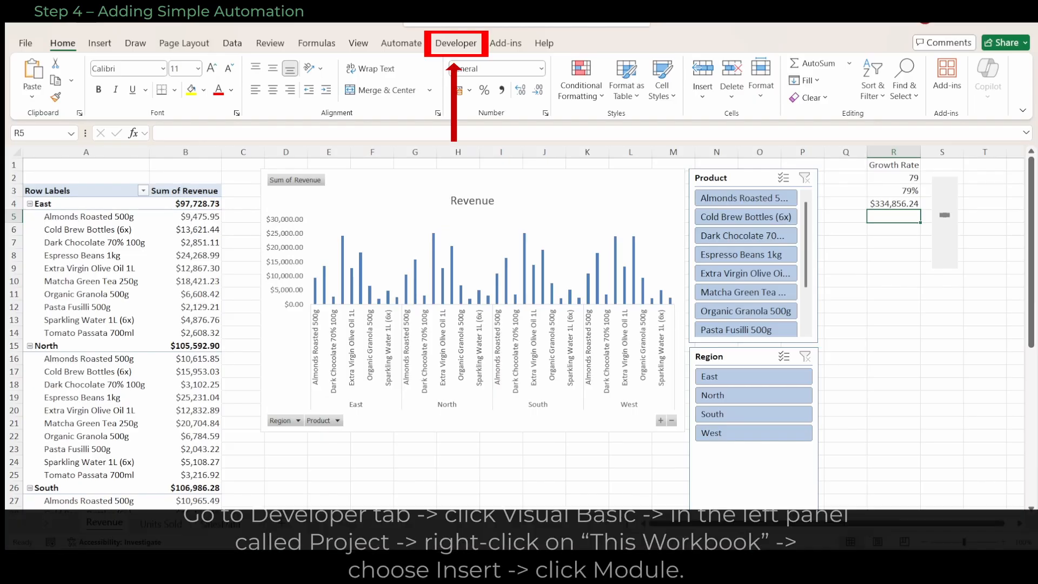
From Developer open Visual Basic and insert a new module under ThisWorkbook
{"action": "left_click", "coordinate": [455, 43]}
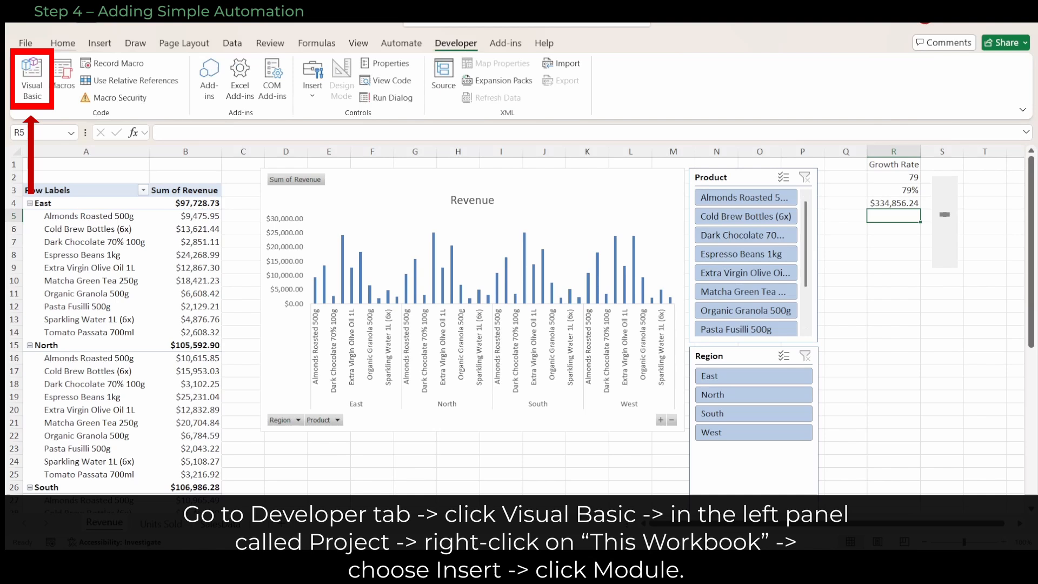
{"action": "left_click", "coordinate": [32, 75]}
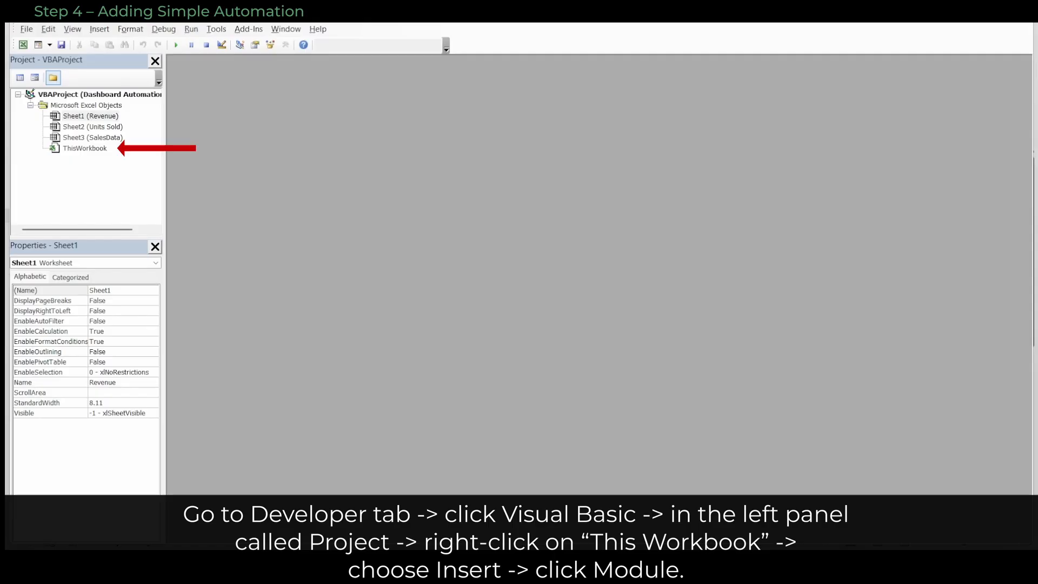
{"action": "right_click", "coordinate": [83, 147]}
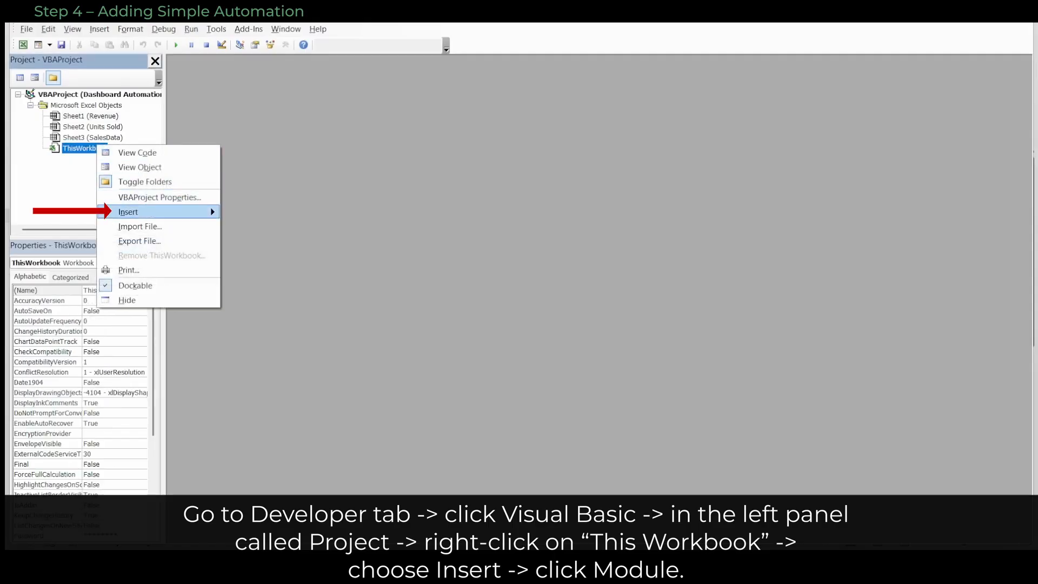
{"action": "left_click", "coordinate": [127, 212]}
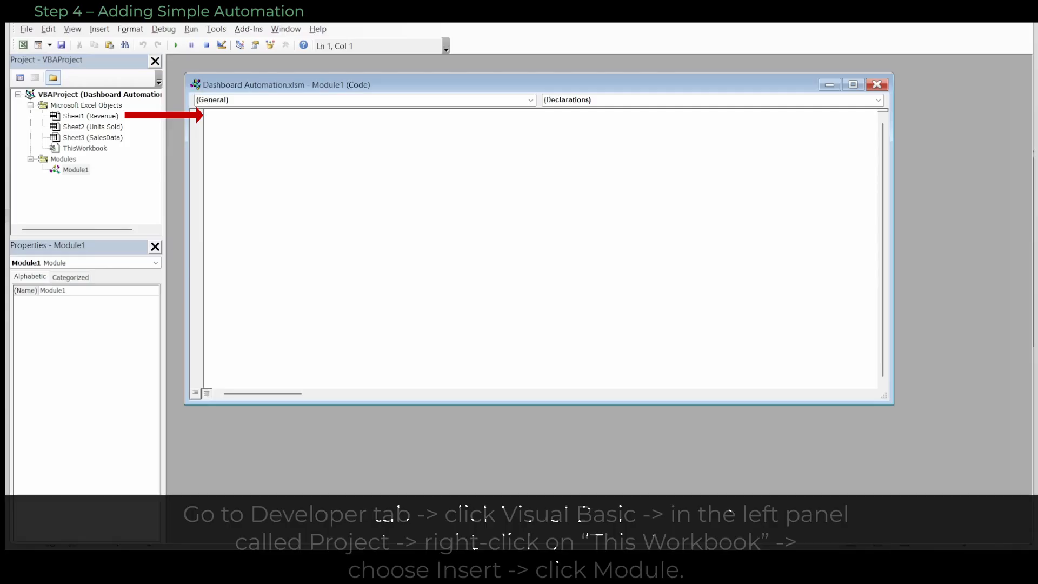
Write Sub Refresh_Dashboard calling ThisWorkbook.RefreshAll and return to Excel
{"action": "type", "text": "Sub Refresh_Dashboard()"}
{"action": "type", "text": "ThisWorkbook.RefreshAll"}
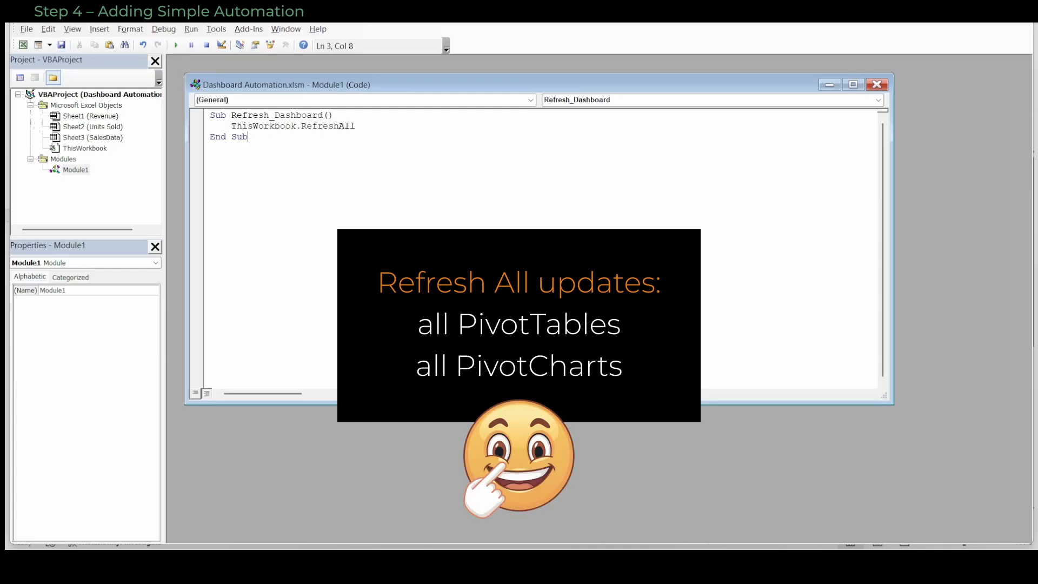
{"action": "left_click", "coordinate": [61, 43]}
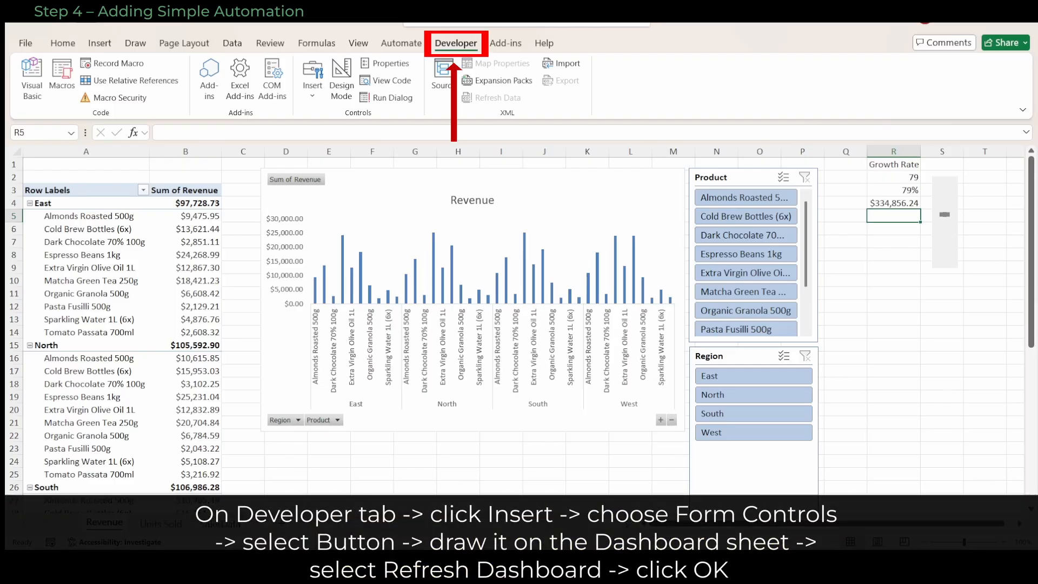
Place a Form Controls button below the chart assigned to Refresh_Dashboard and label it REFRESH
{"action": "left_click", "coordinate": [311, 76]}
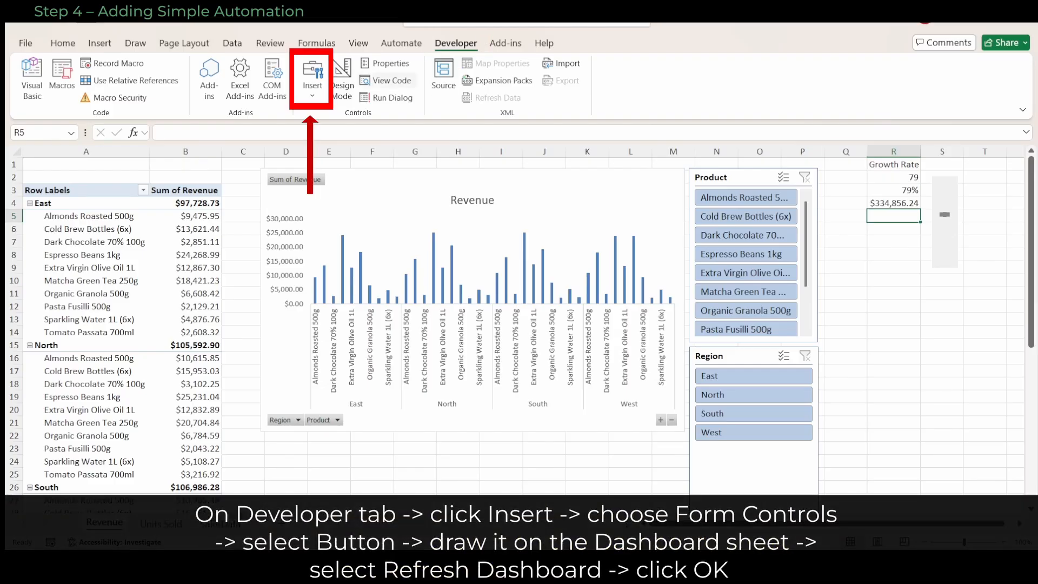
{"action": "left_click", "coordinate": [311, 80]}
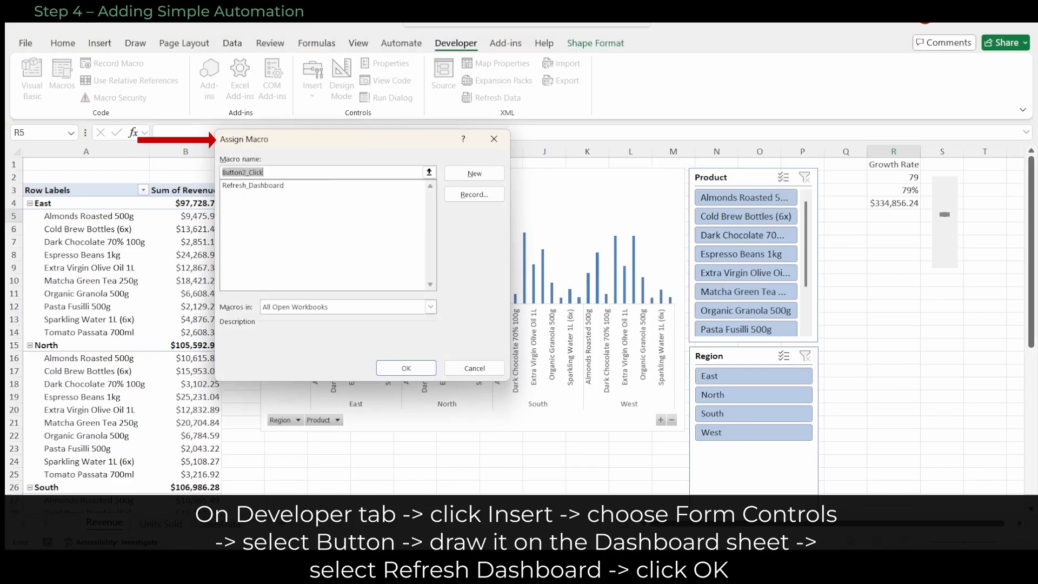
{"action": "left_click", "coordinate": [253, 184]}
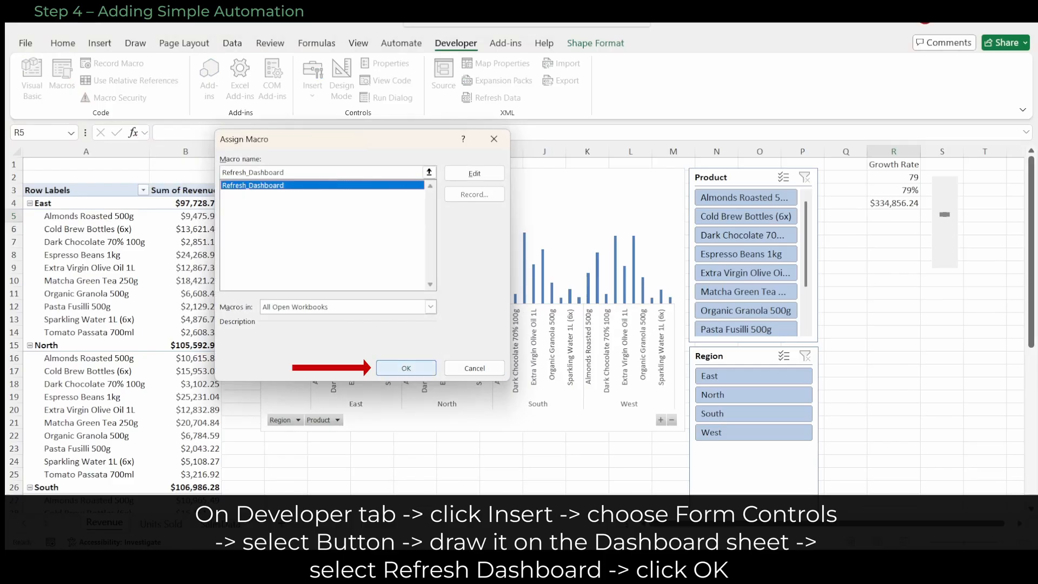
{"action": "left_click", "coordinate": [406, 367]}
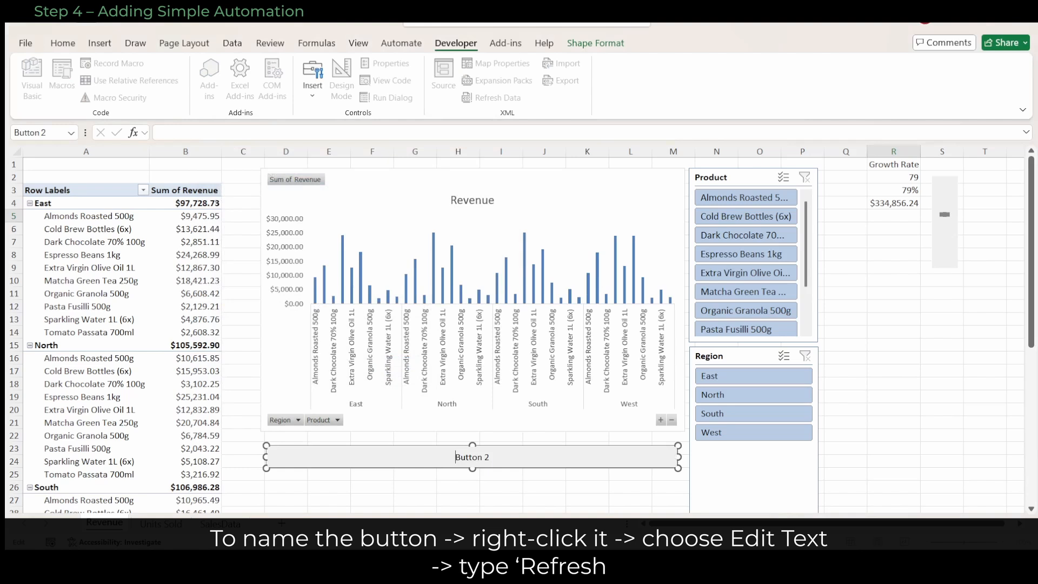
{"action": "type", "text": "REFRESH"}
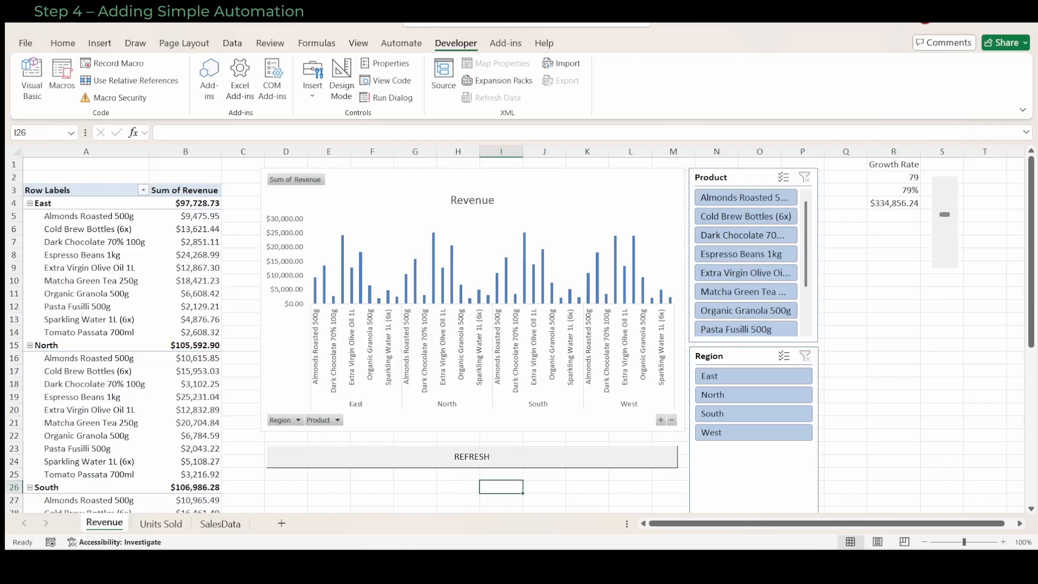
Append new rows on SalesData, then use REFRESH on Revenue to update totals and R4
{"action": "left_click", "coordinate": [221, 523]}
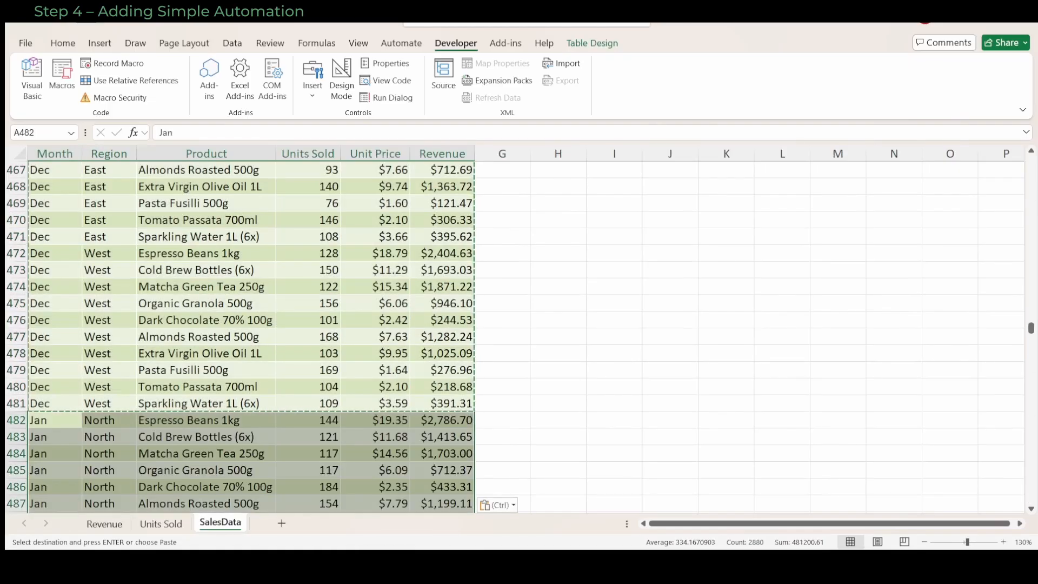
{"action": "left_click", "coordinate": [103, 524]}
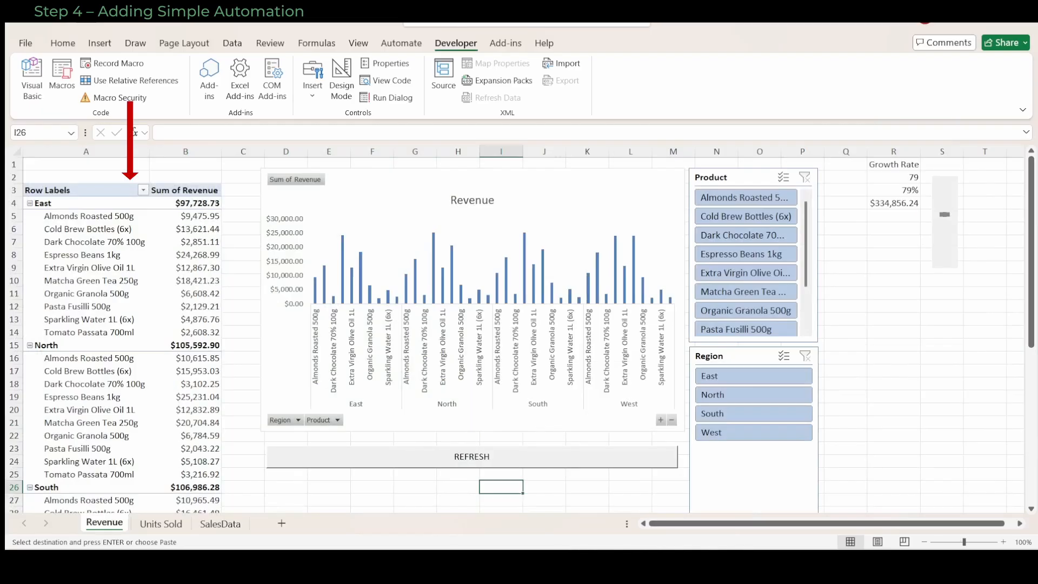
{"action": "left_click", "coordinate": [471, 457]}
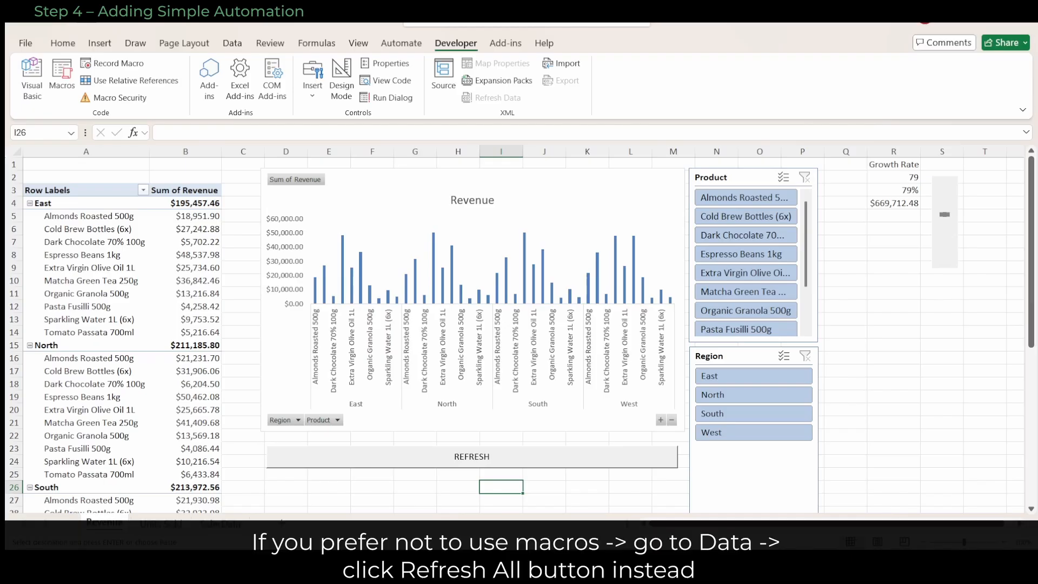
Use Data > Refresh All to update every pivot table and chart without the macro
{"action": "left_click", "coordinate": [232, 44]}
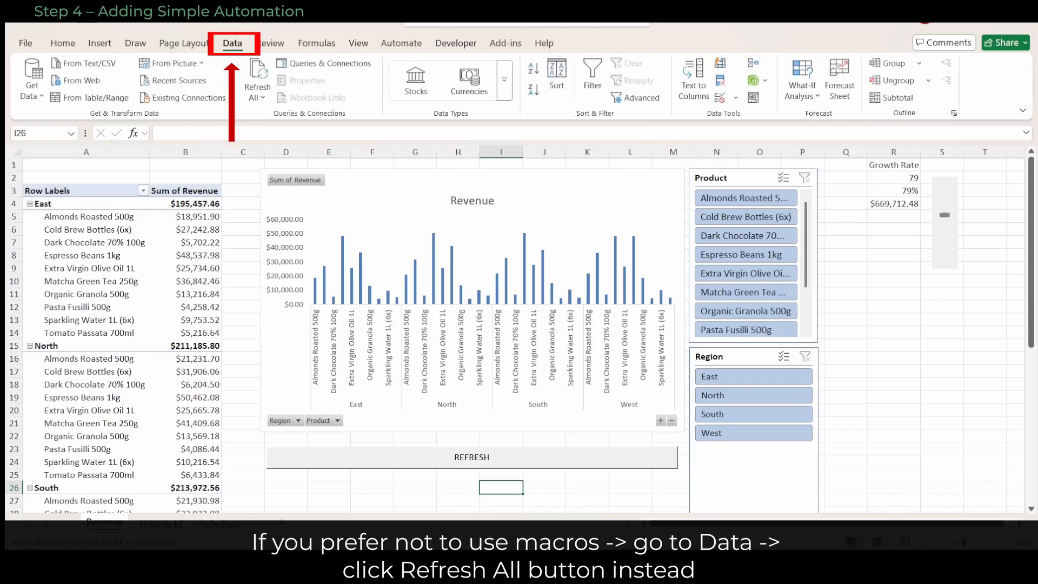
{"action": "left_click", "coordinate": [258, 78]}
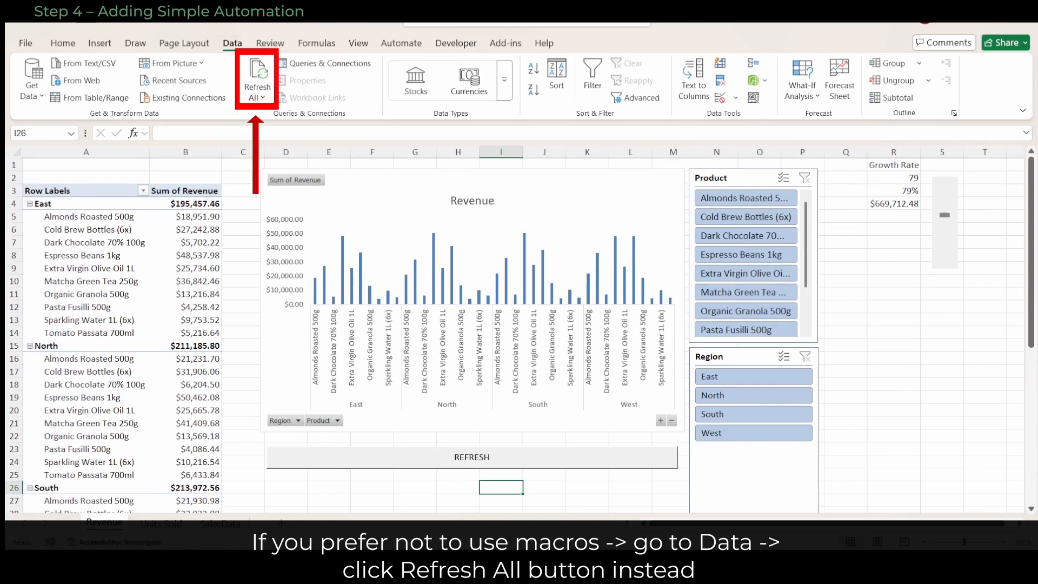
{"action": "left_click", "coordinate": [256, 78]}
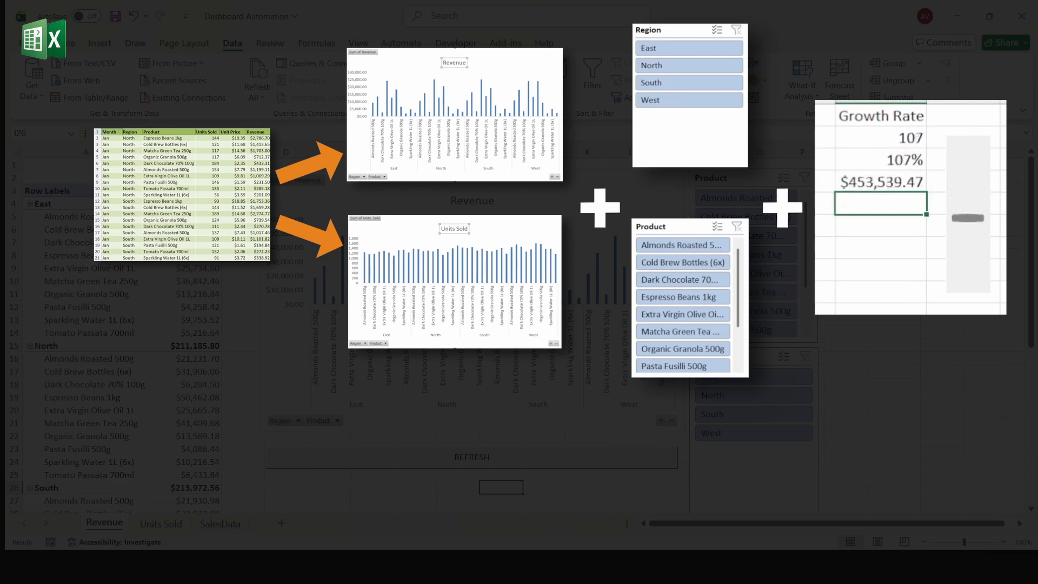
{"action": "left_click", "coordinate": [471, 456]}
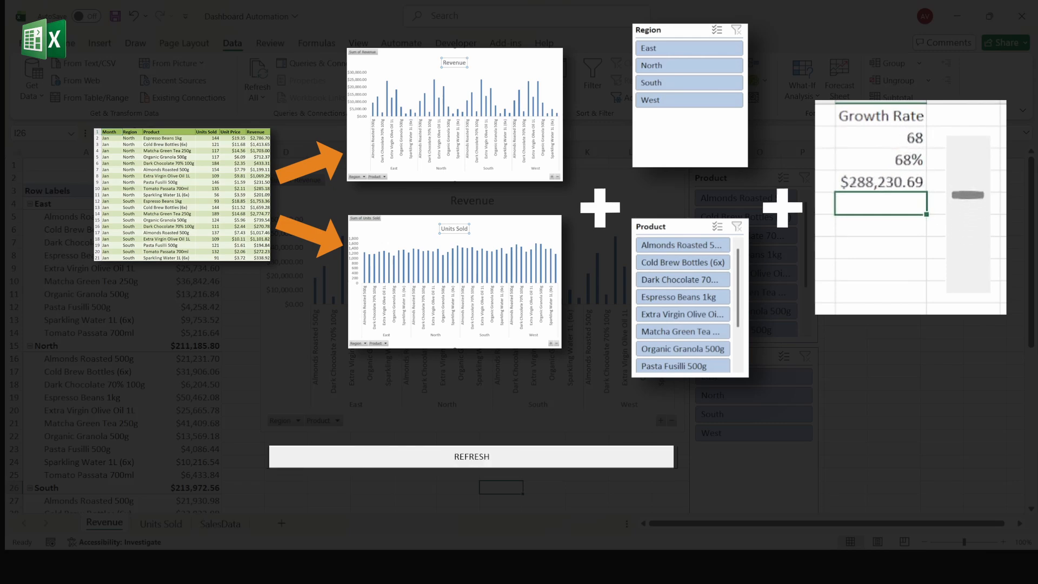
{"action": "left_click", "coordinate": [471, 457]}
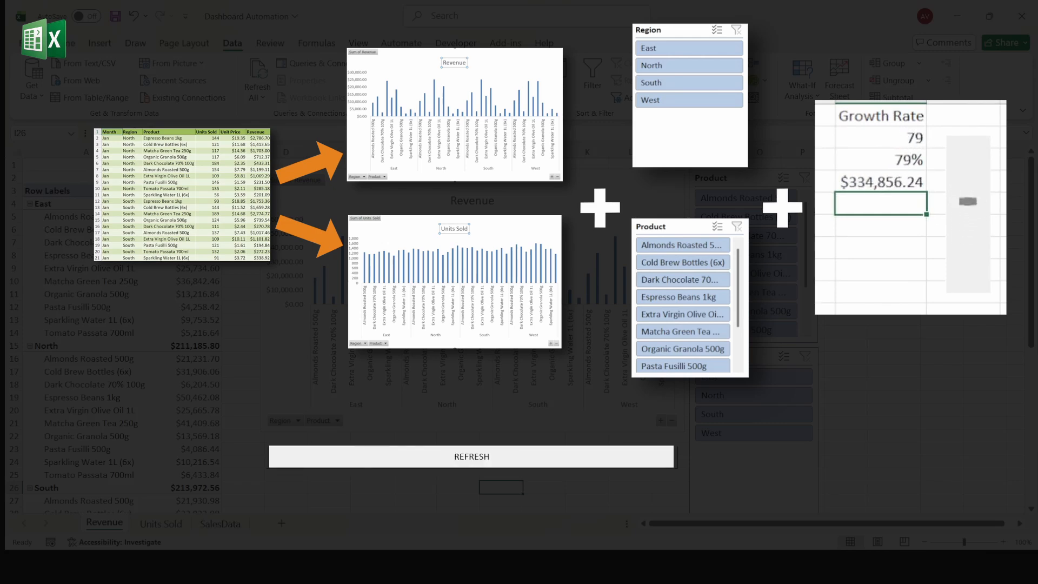